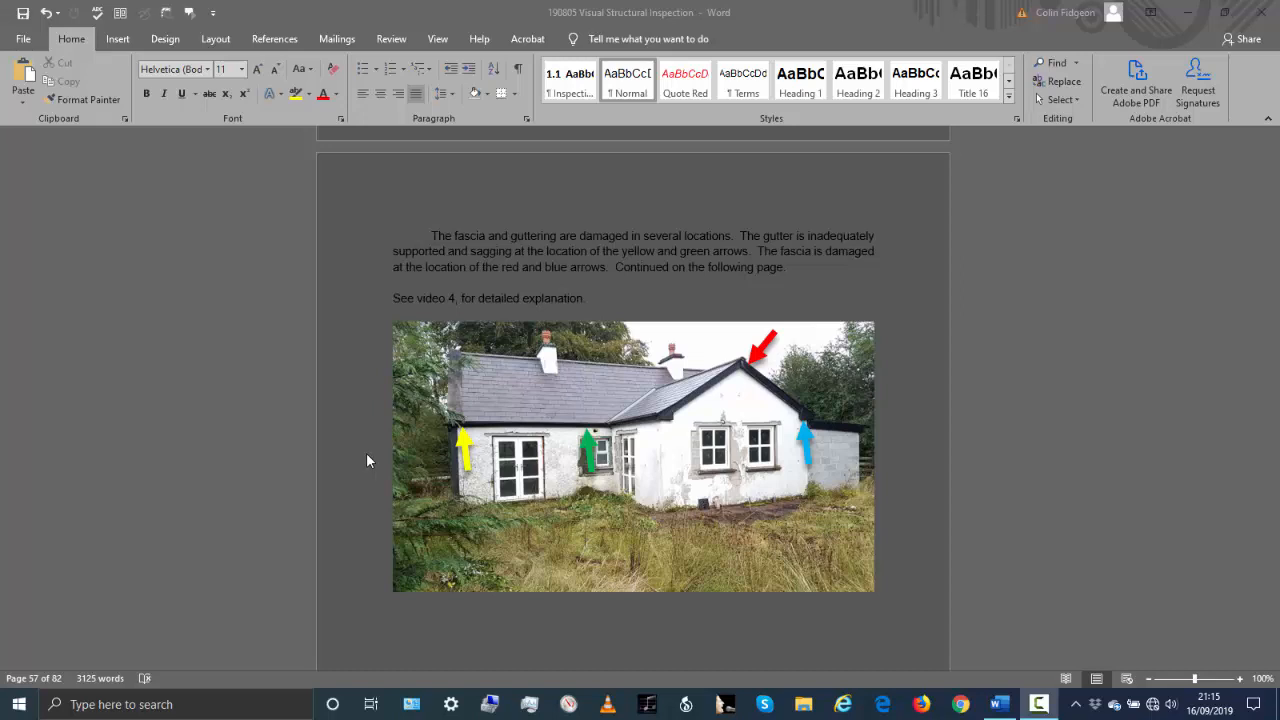
mouse_move(653, 491)
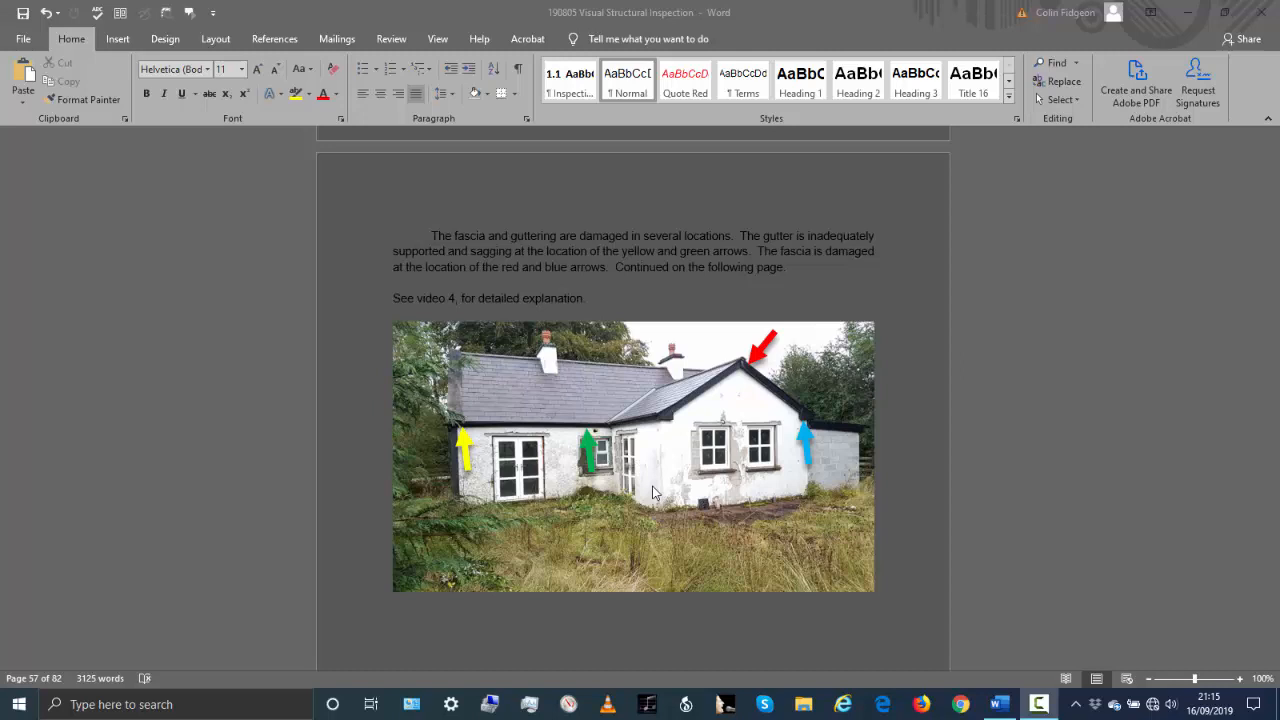
mouse_move(665, 423)
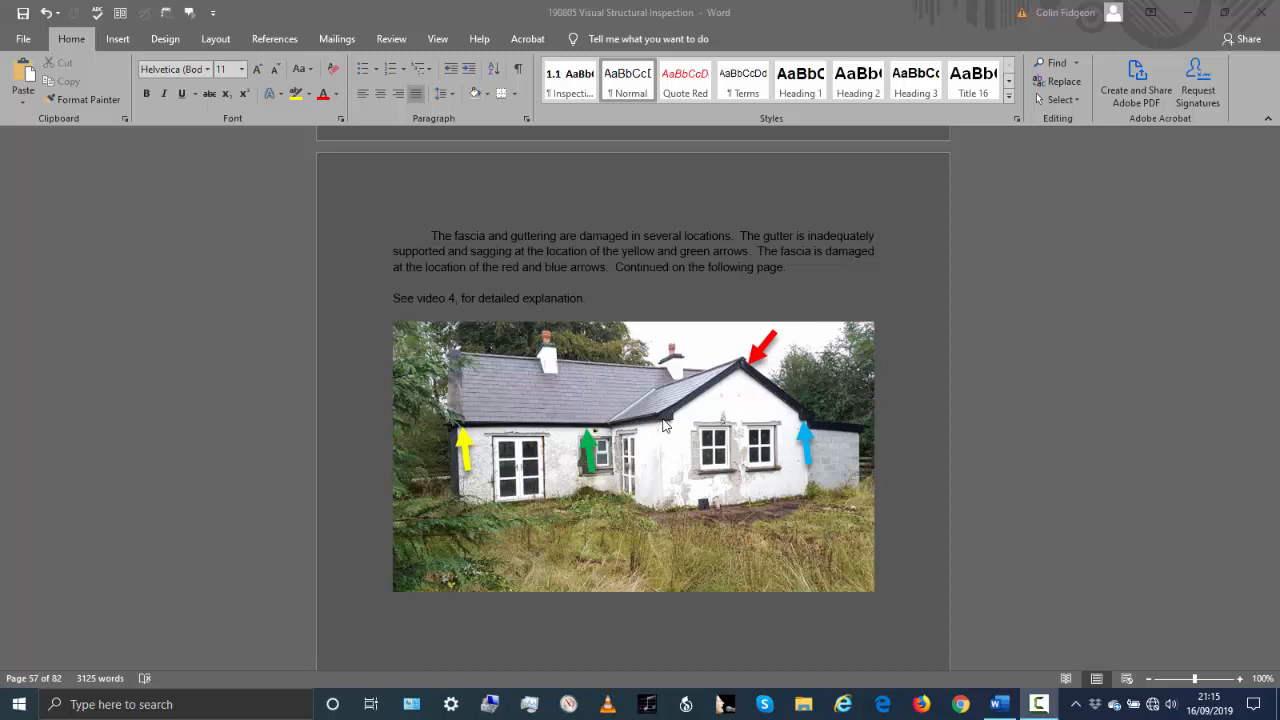
mouse_move(465, 430)
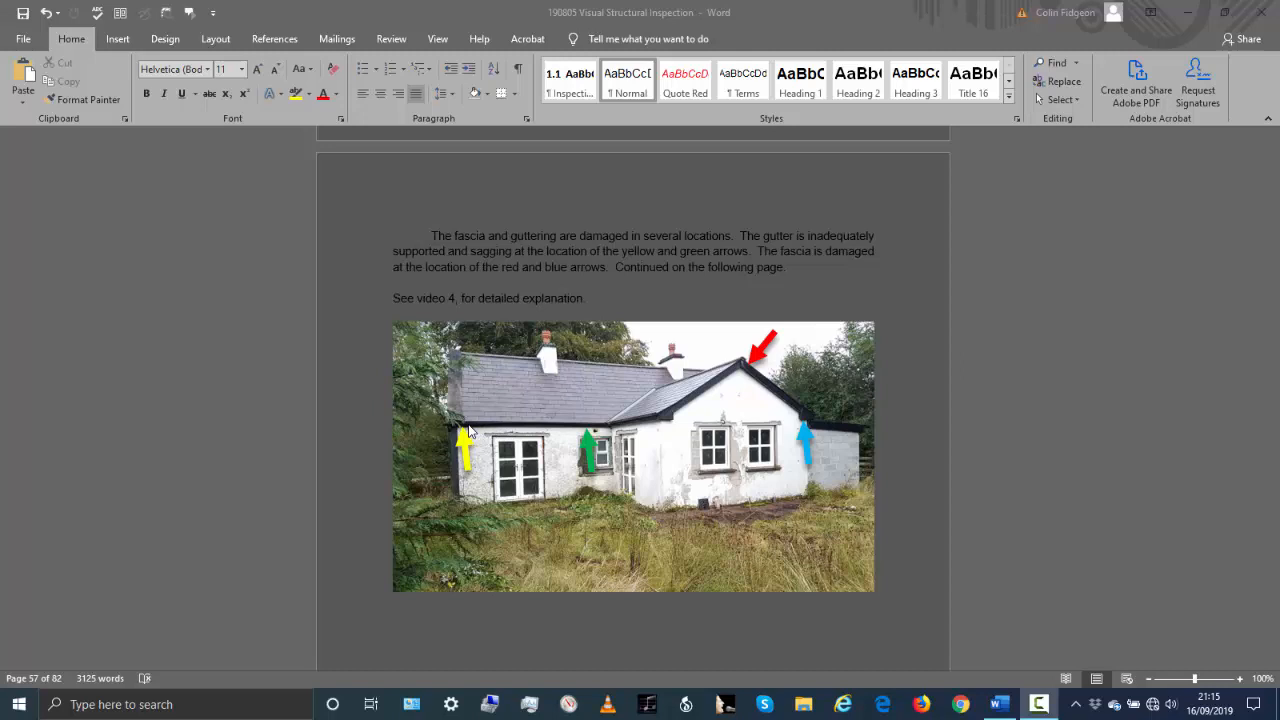
mouse_move(457, 477)
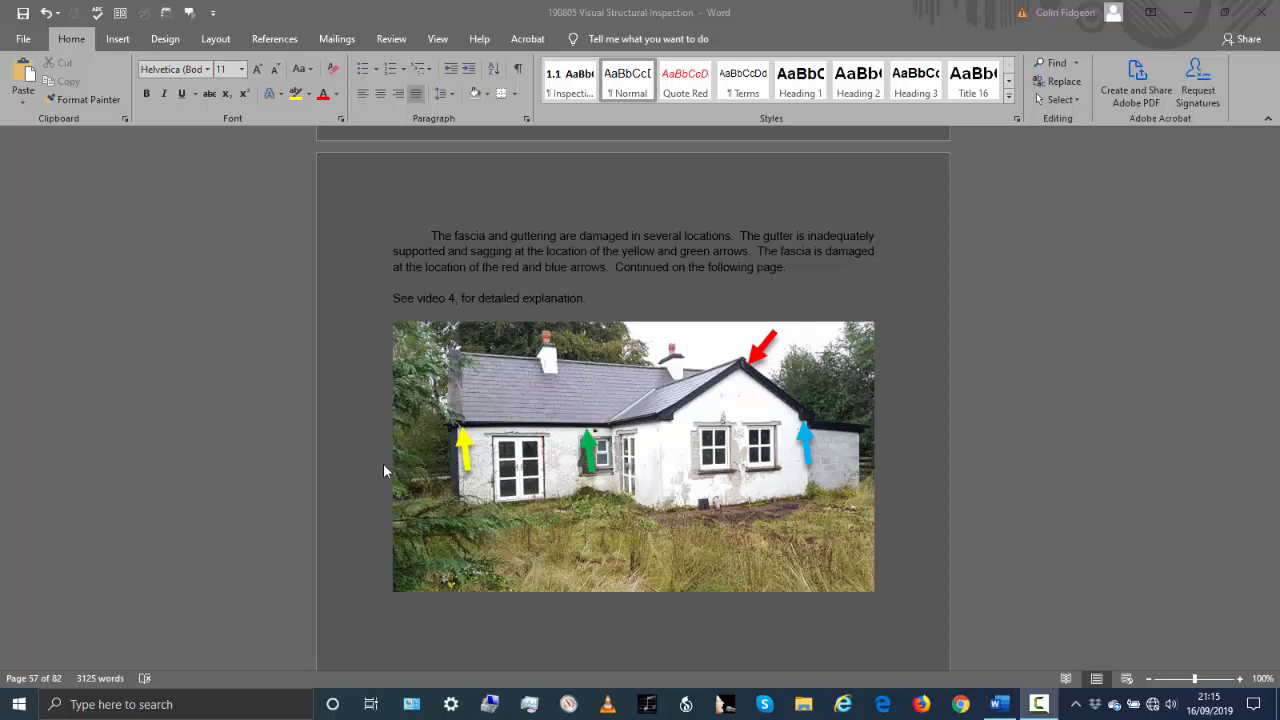
mouse_move(743, 381)
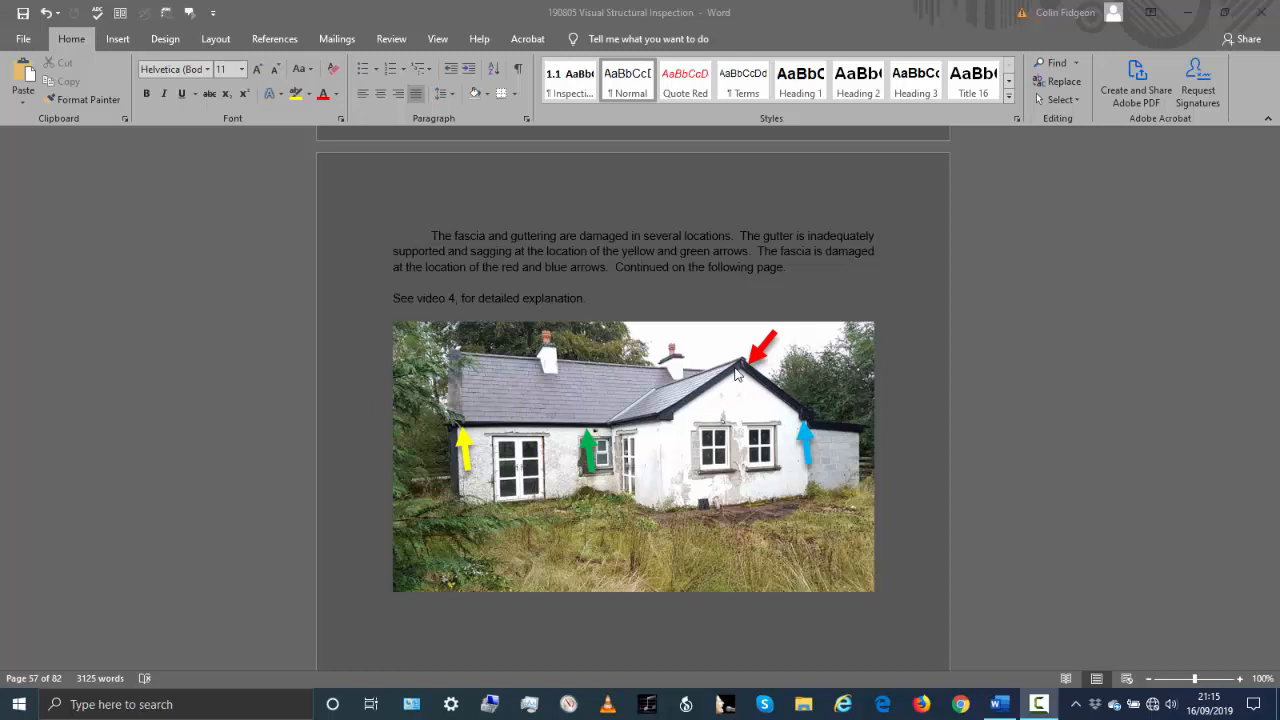
mouse_move(745, 455)
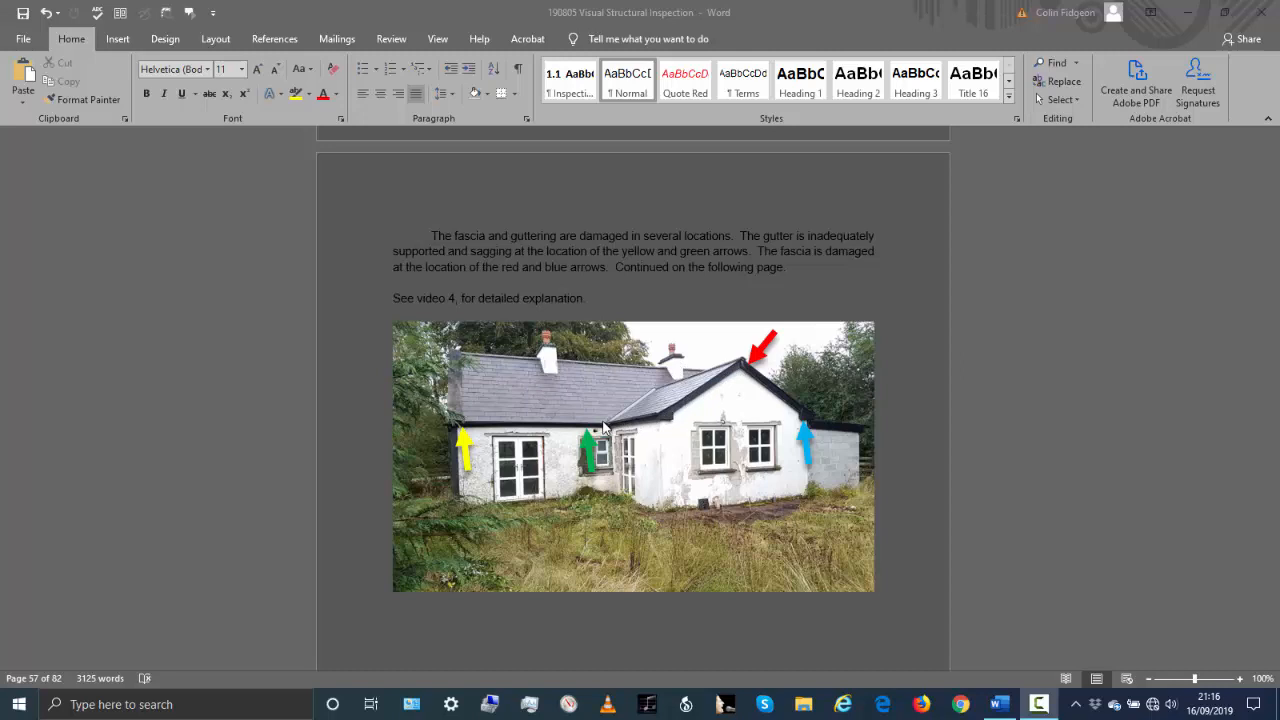
mouse_move(748, 380)
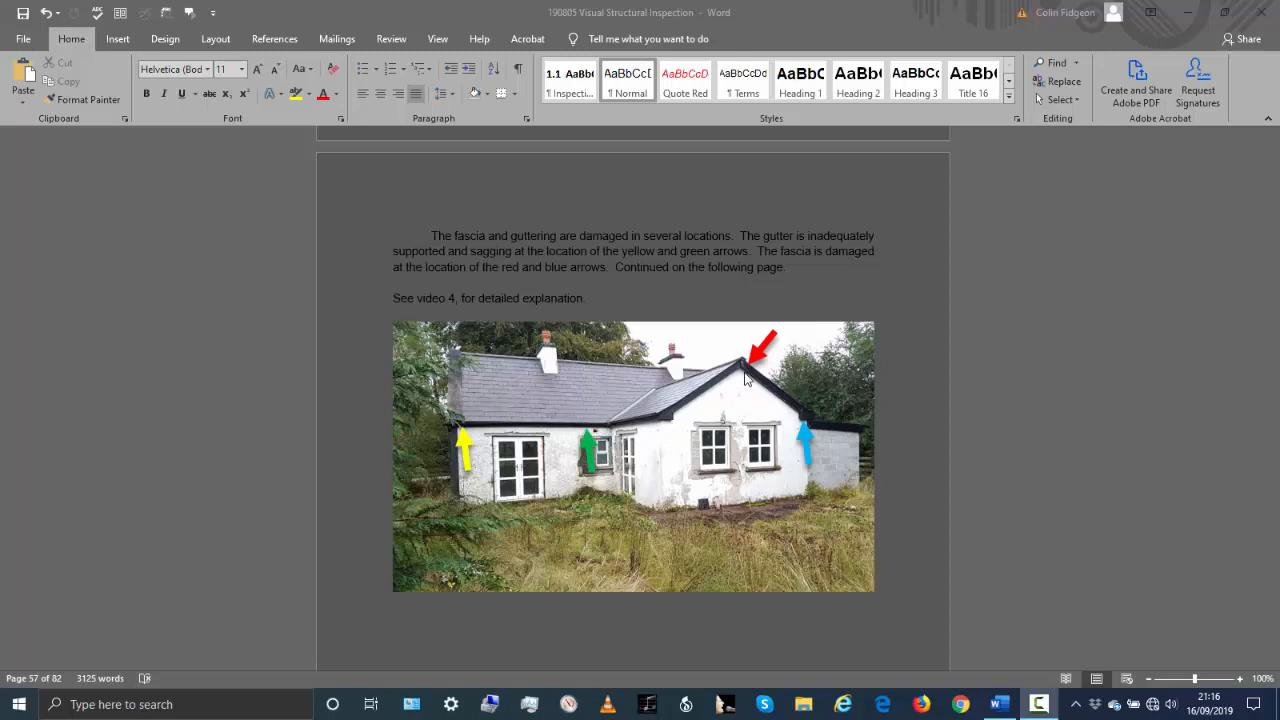
mouse_move(478, 430)
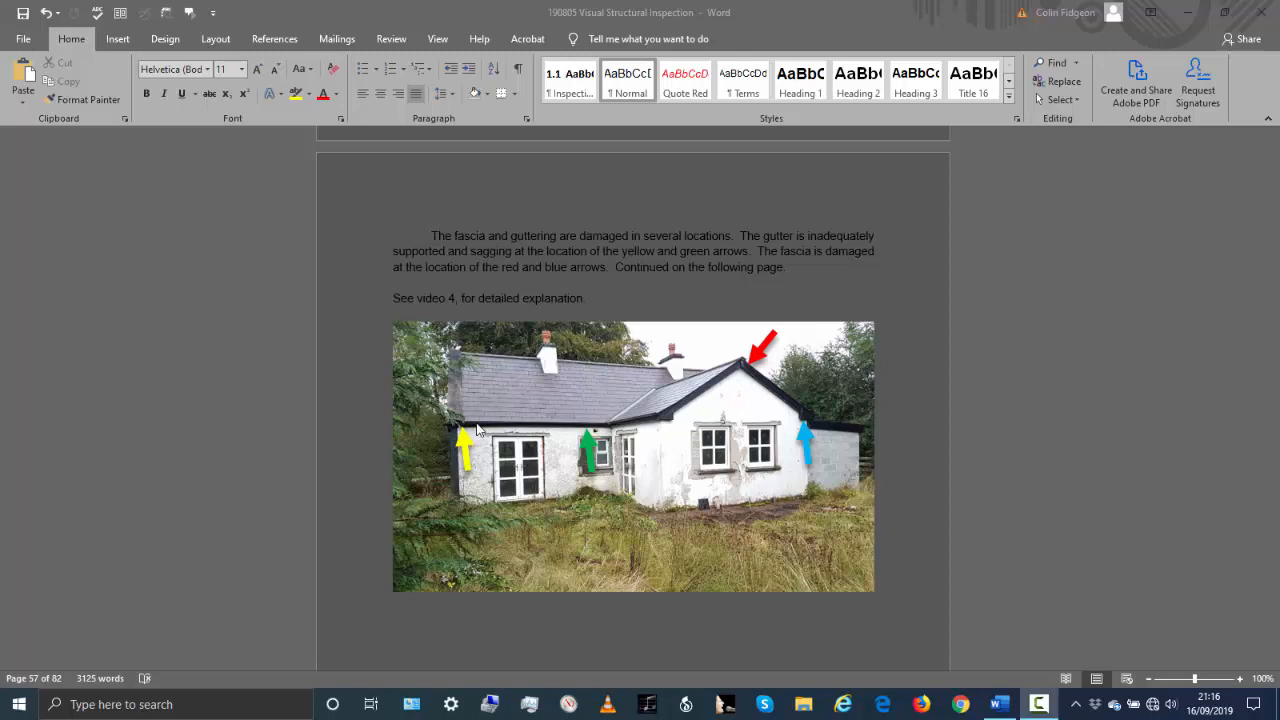
mouse_move(748, 362)
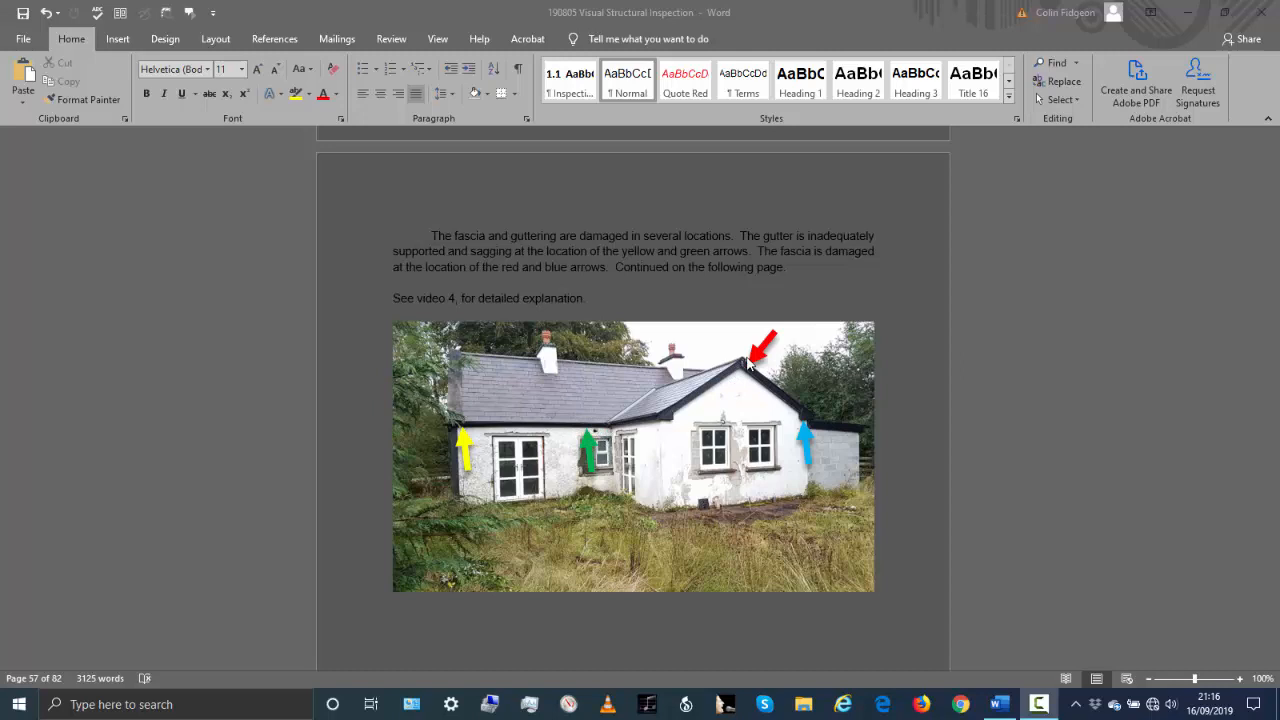
scroll(down, 3)
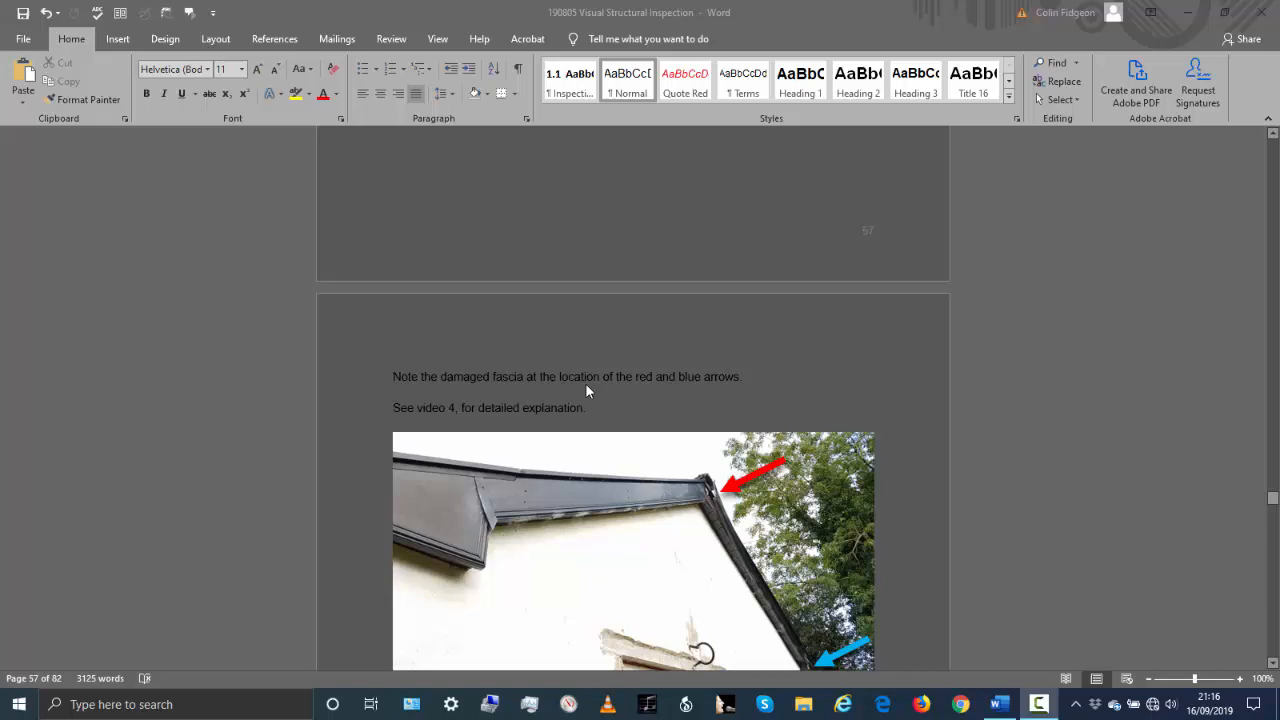
scroll(down, 3)
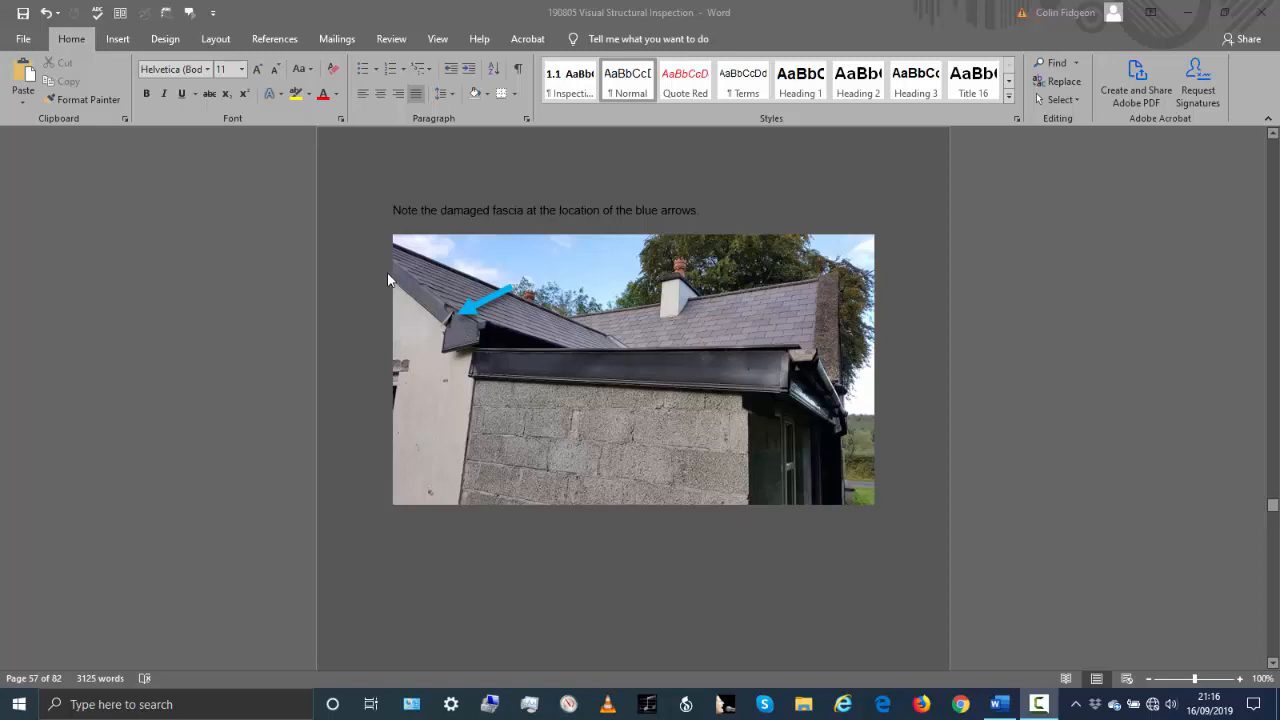
mouse_move(550, 378)
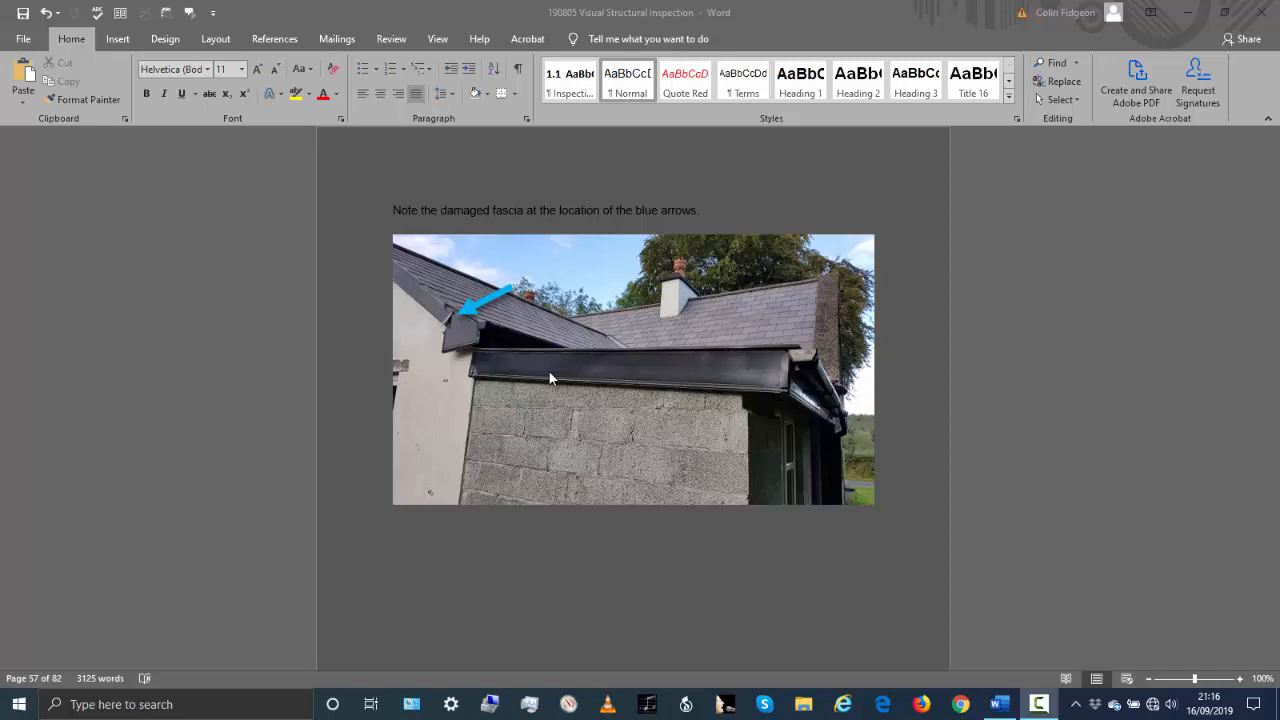
mouse_move(465, 322)
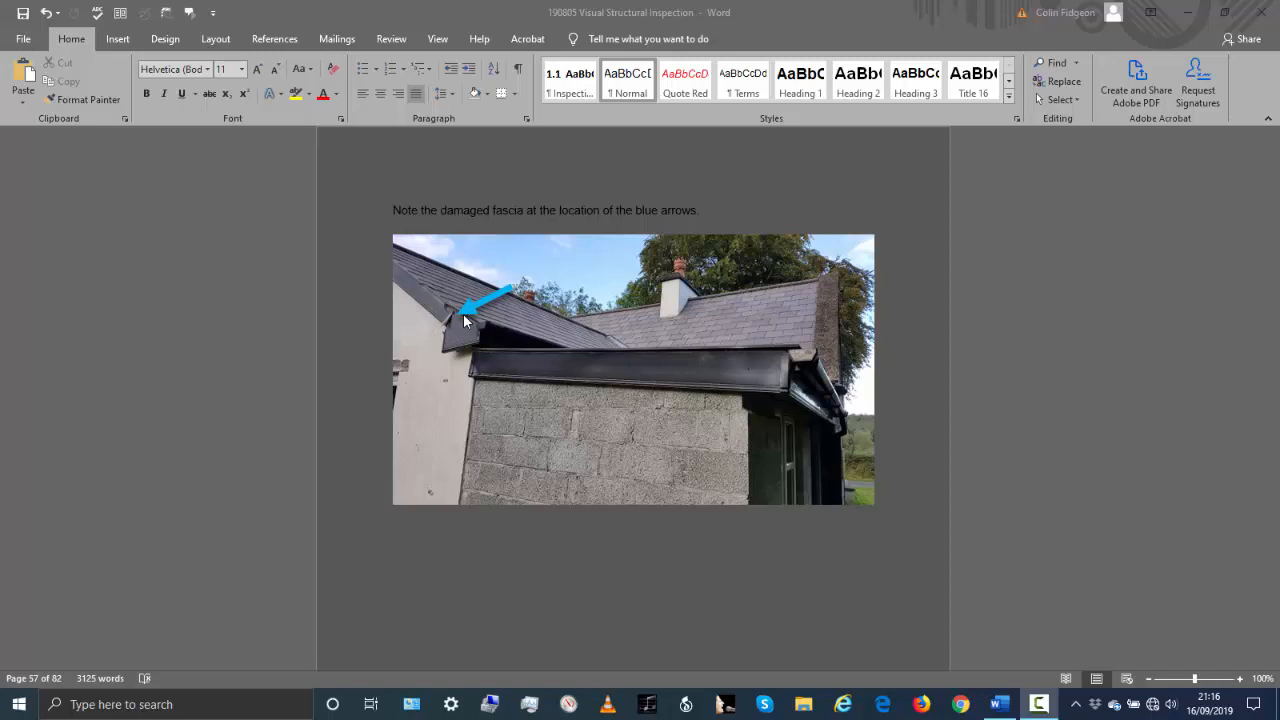
scroll(down, 3)
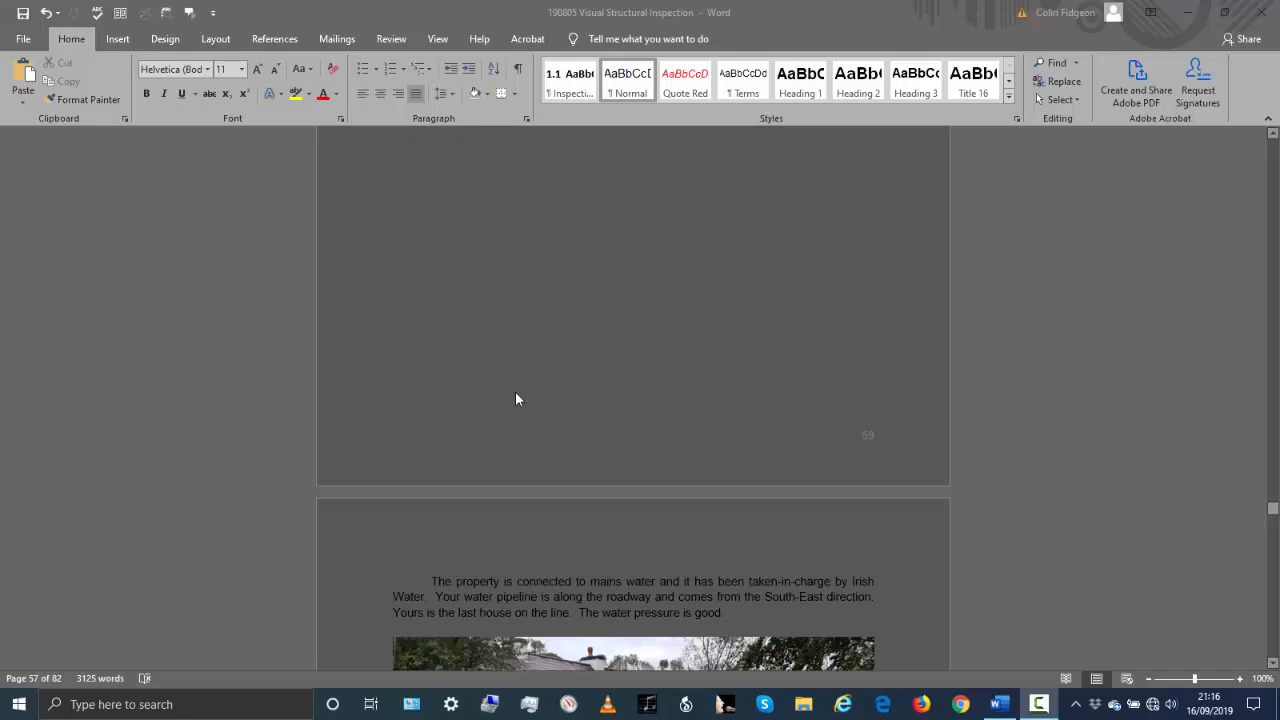
scroll(down, 3)
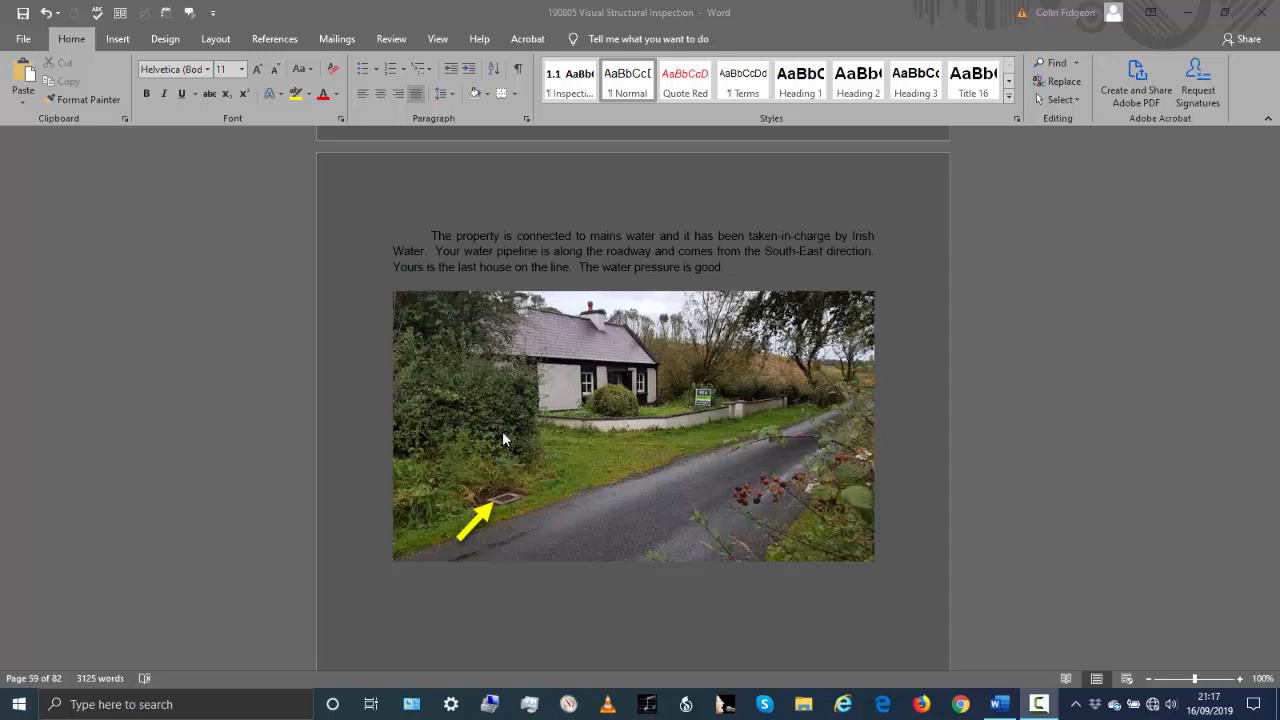
mouse_move(460, 264)
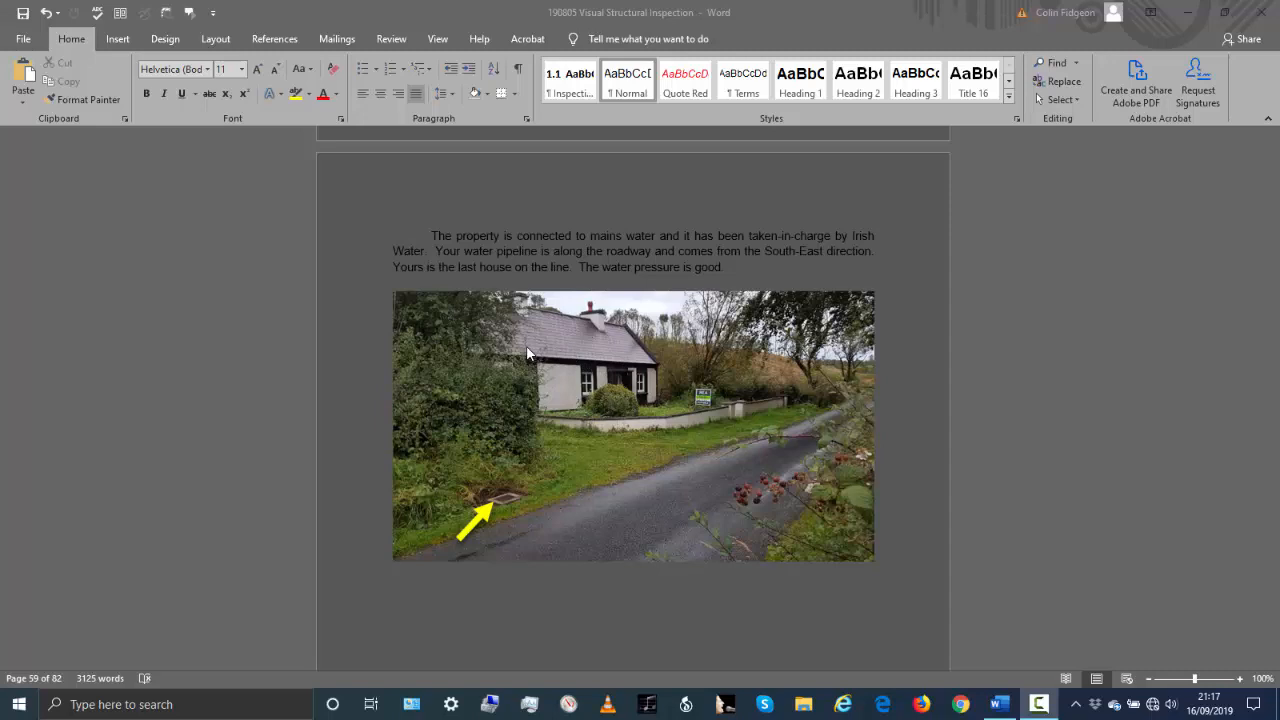
mouse_move(858, 385)
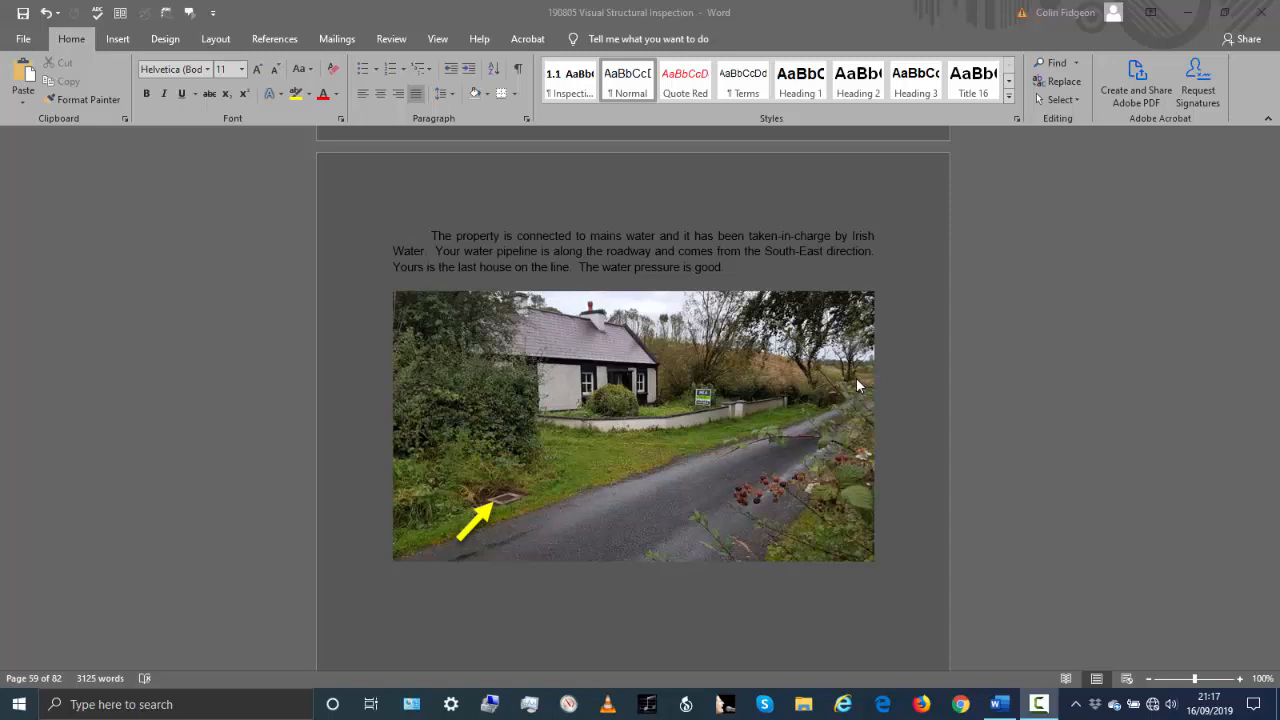
mouse_move(500, 508)
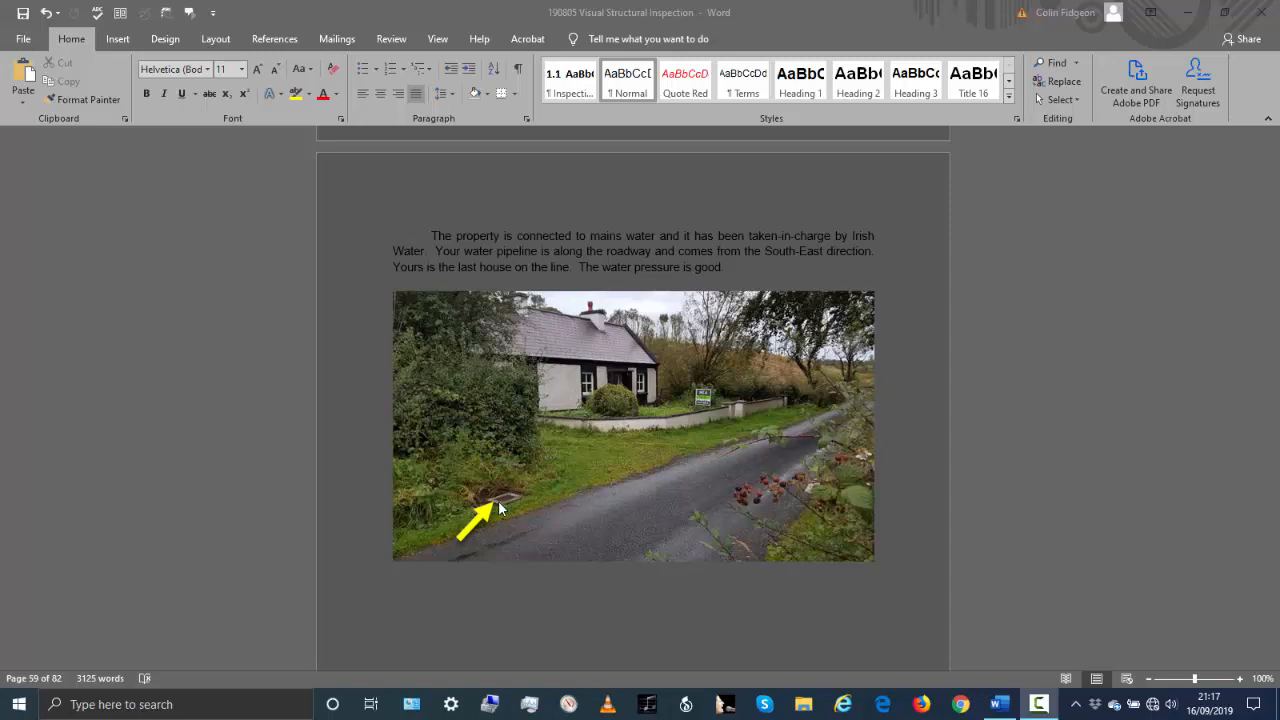
scroll(down, 3)
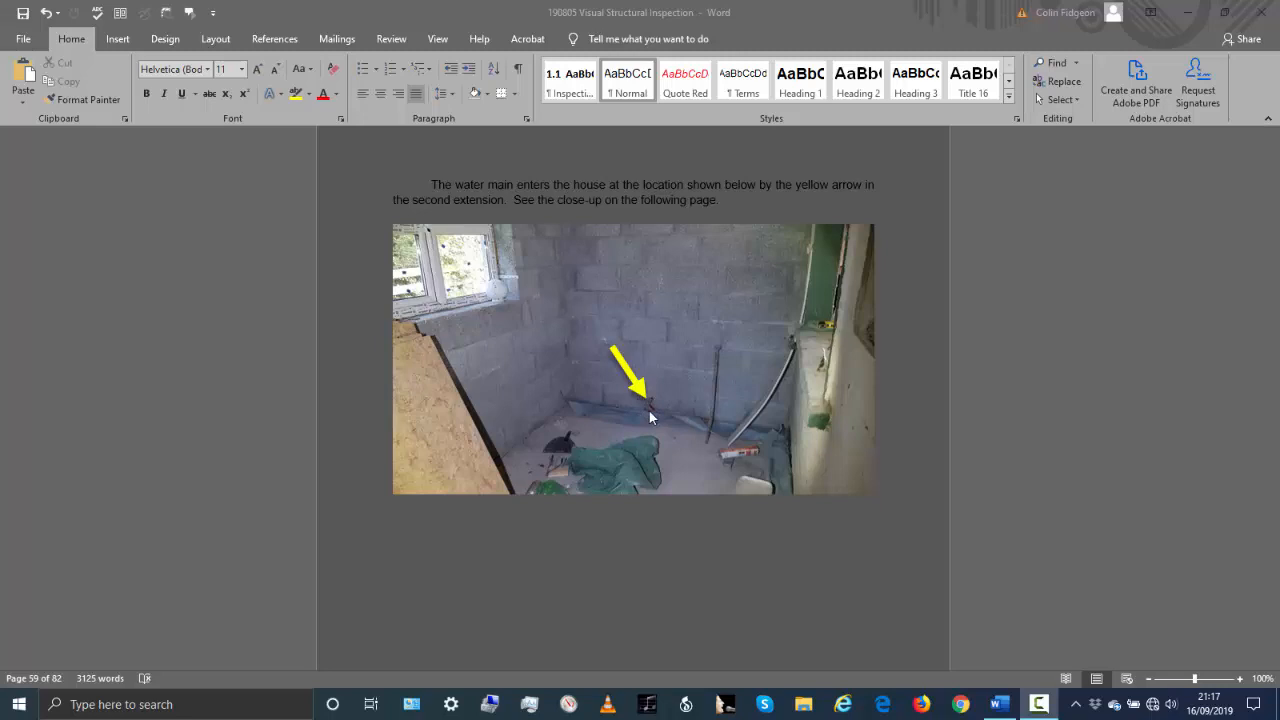
scroll(down, 3)
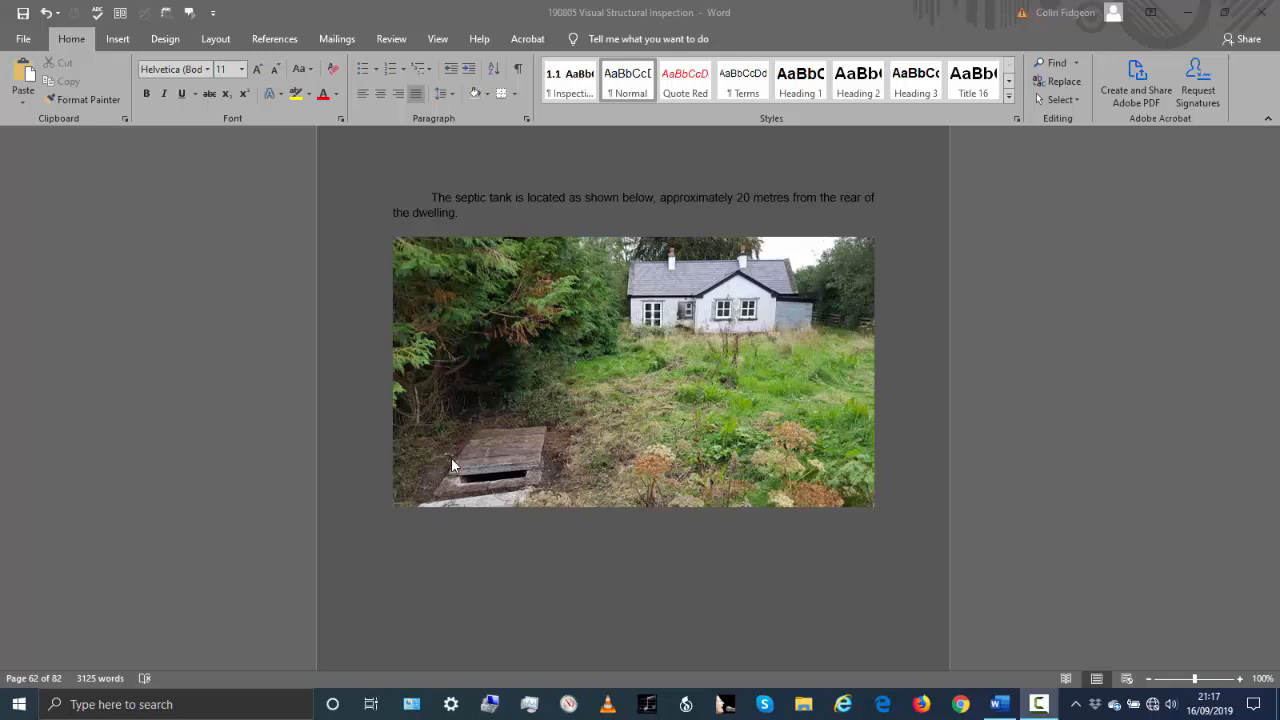
mouse_move(655, 418)
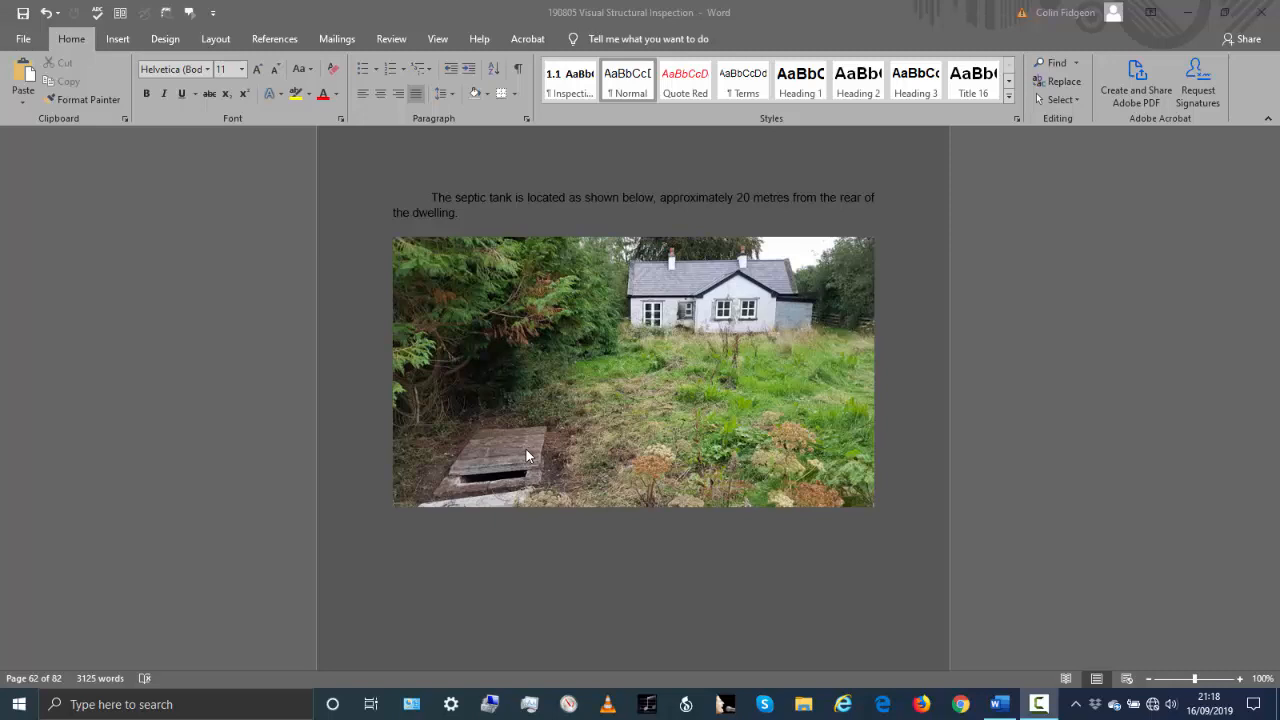
mouse_move(513, 491)
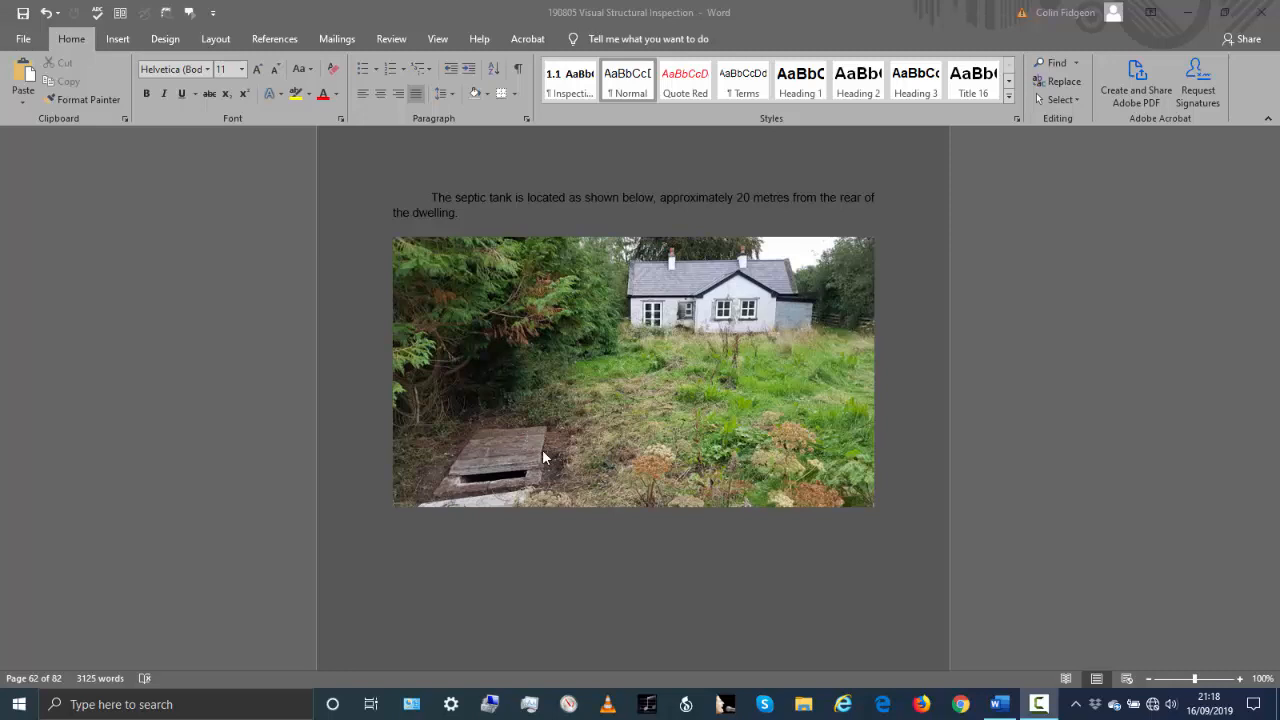
scroll(down, 3)
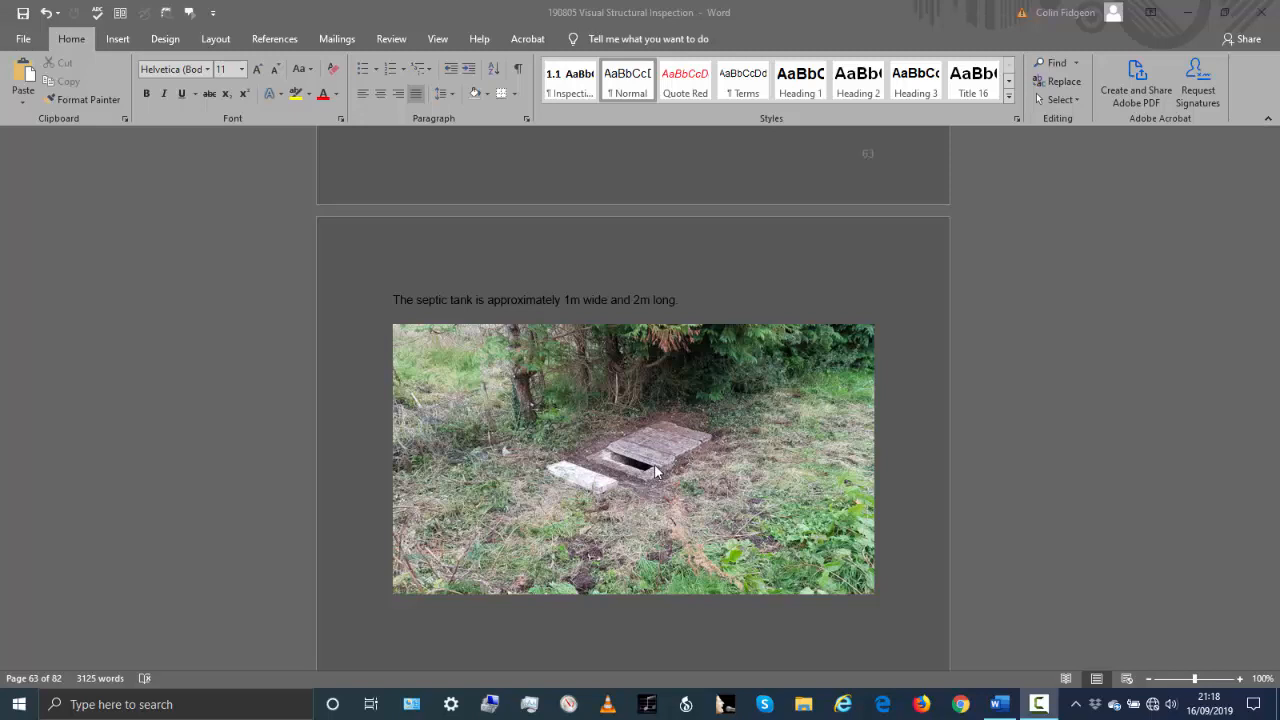
mouse_move(665, 461)
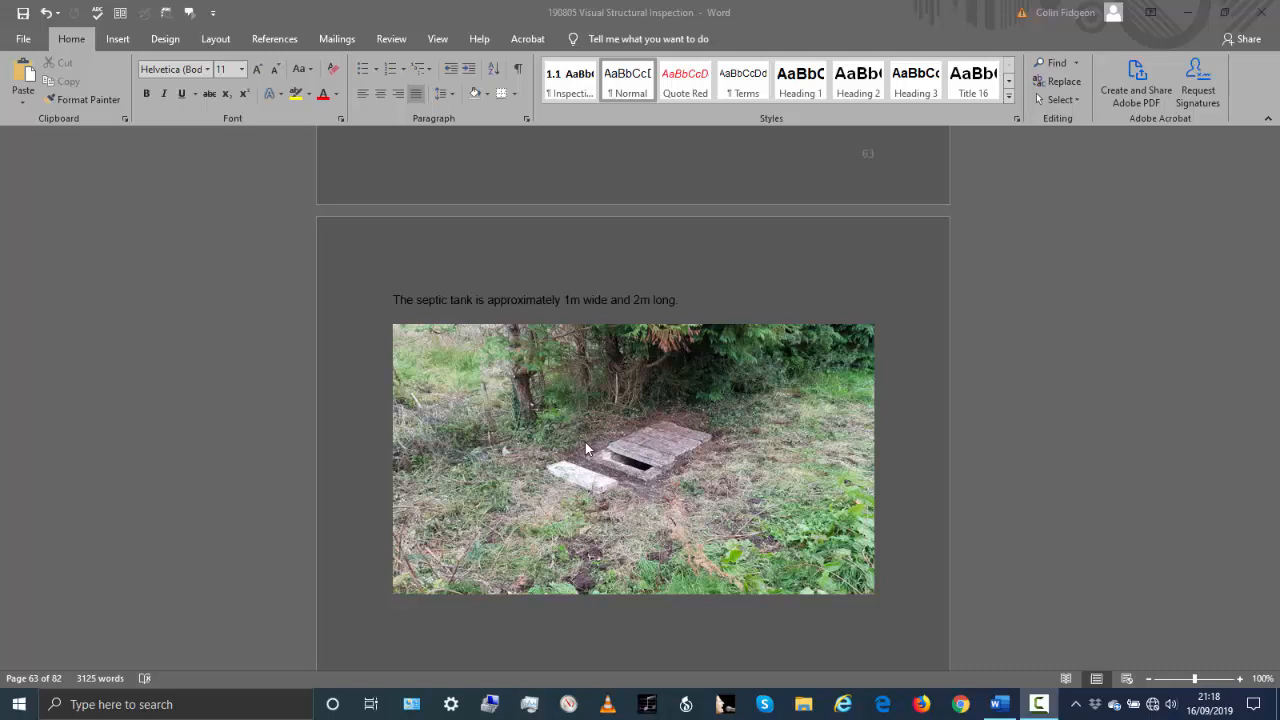
scroll(down, 3)
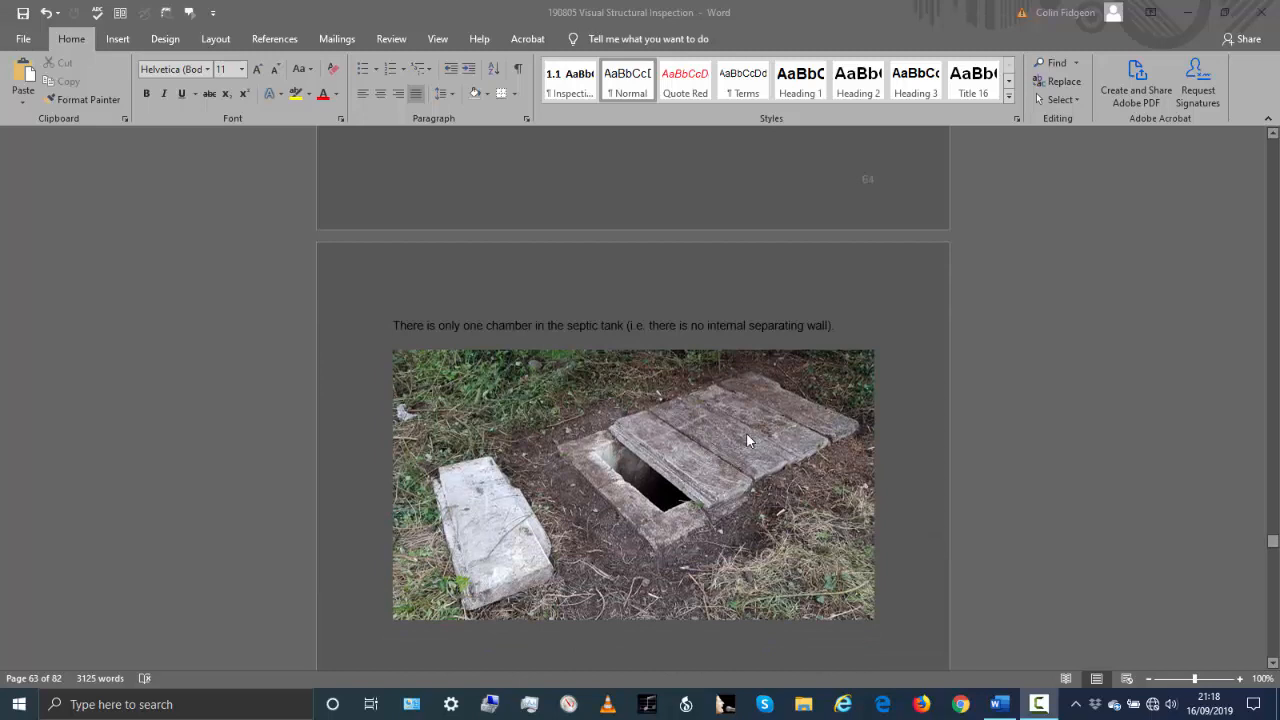
mouse_move(677, 407)
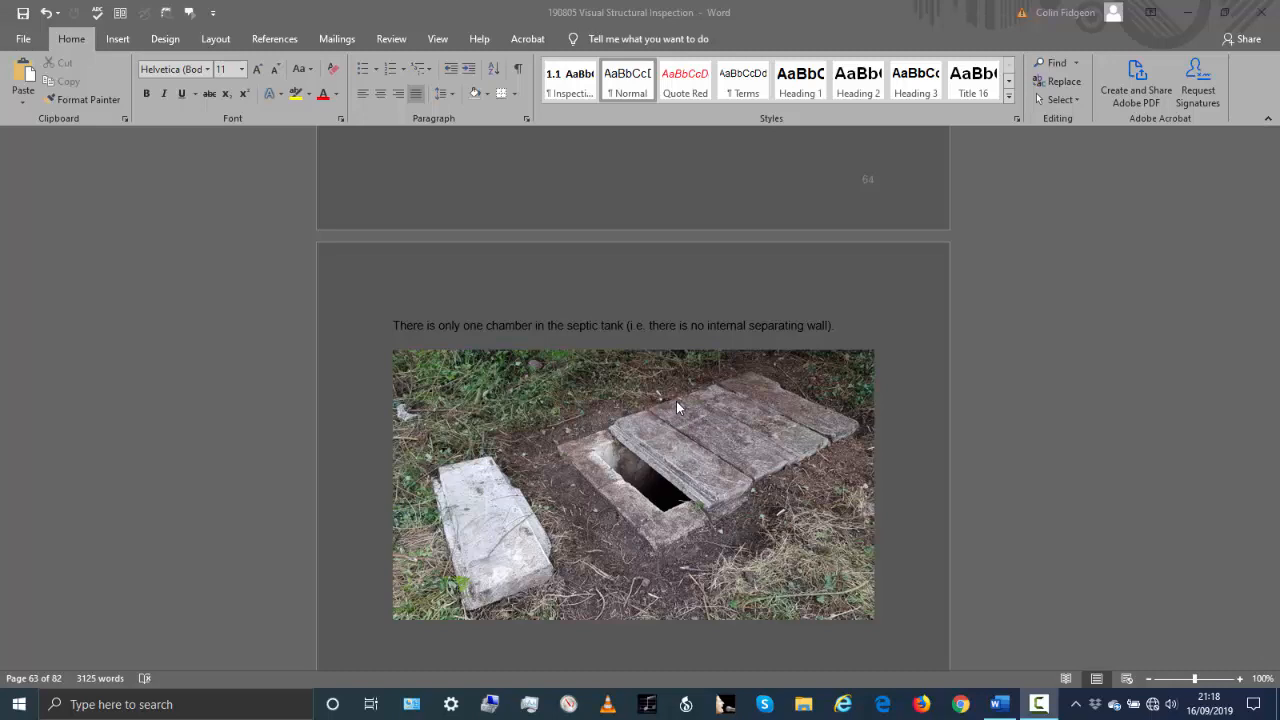
mouse_move(690, 443)
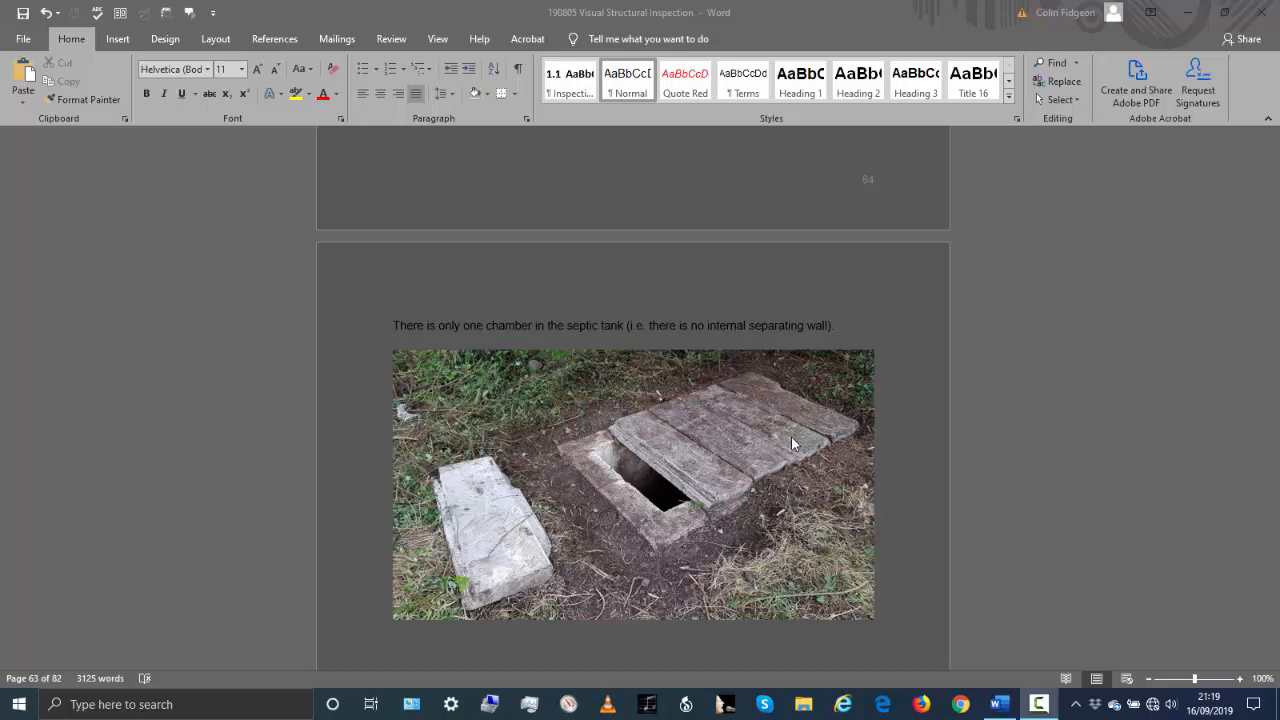
scroll(down, 3)
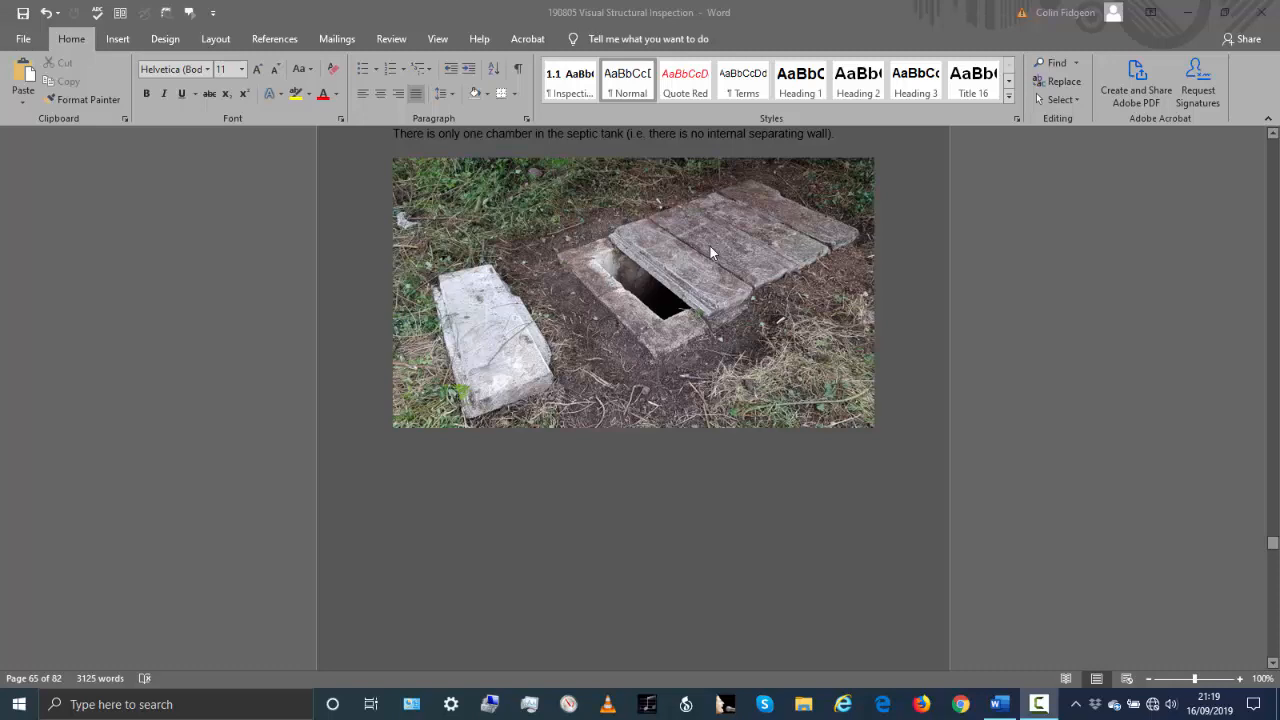
scroll(down, 3)
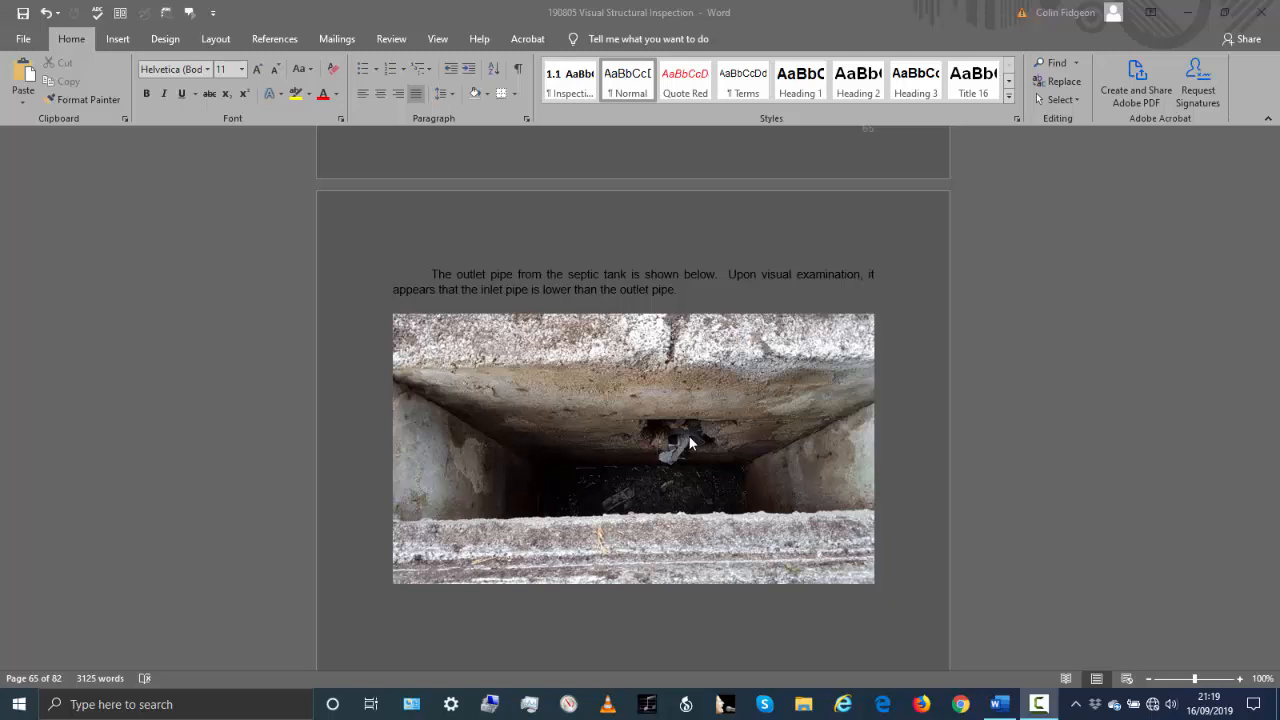
mouse_move(683, 441)
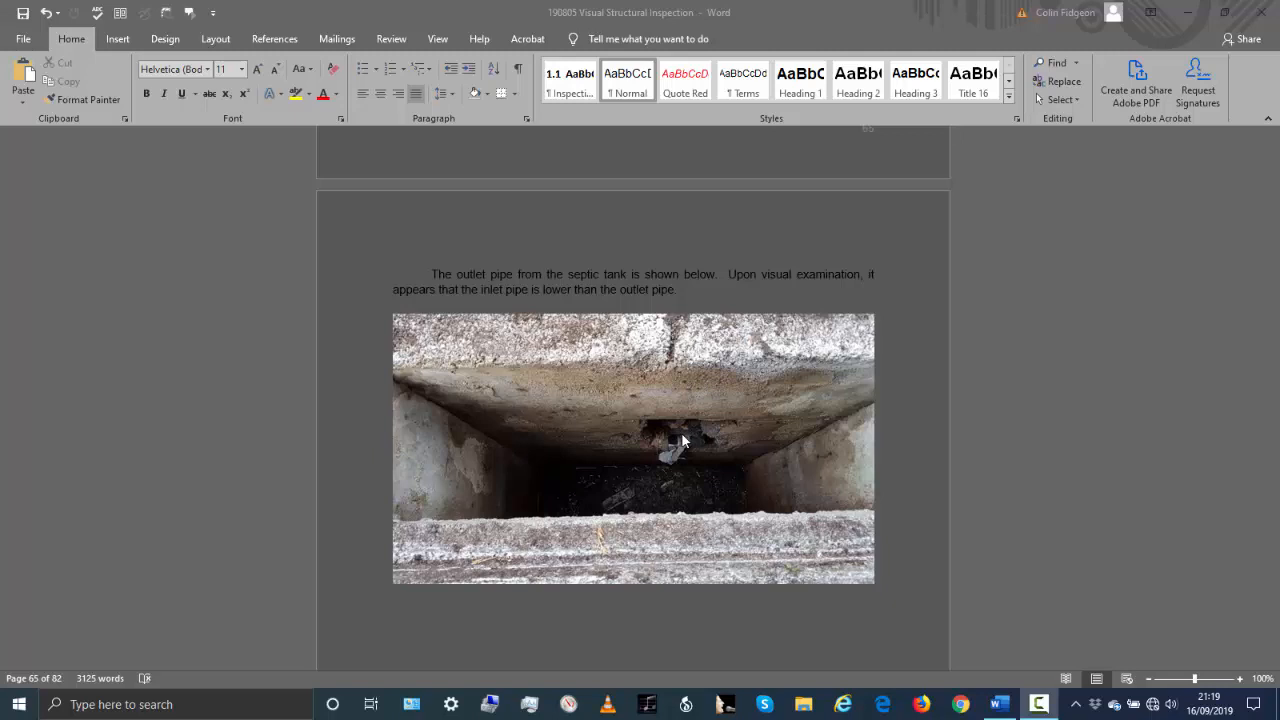
mouse_move(688, 445)
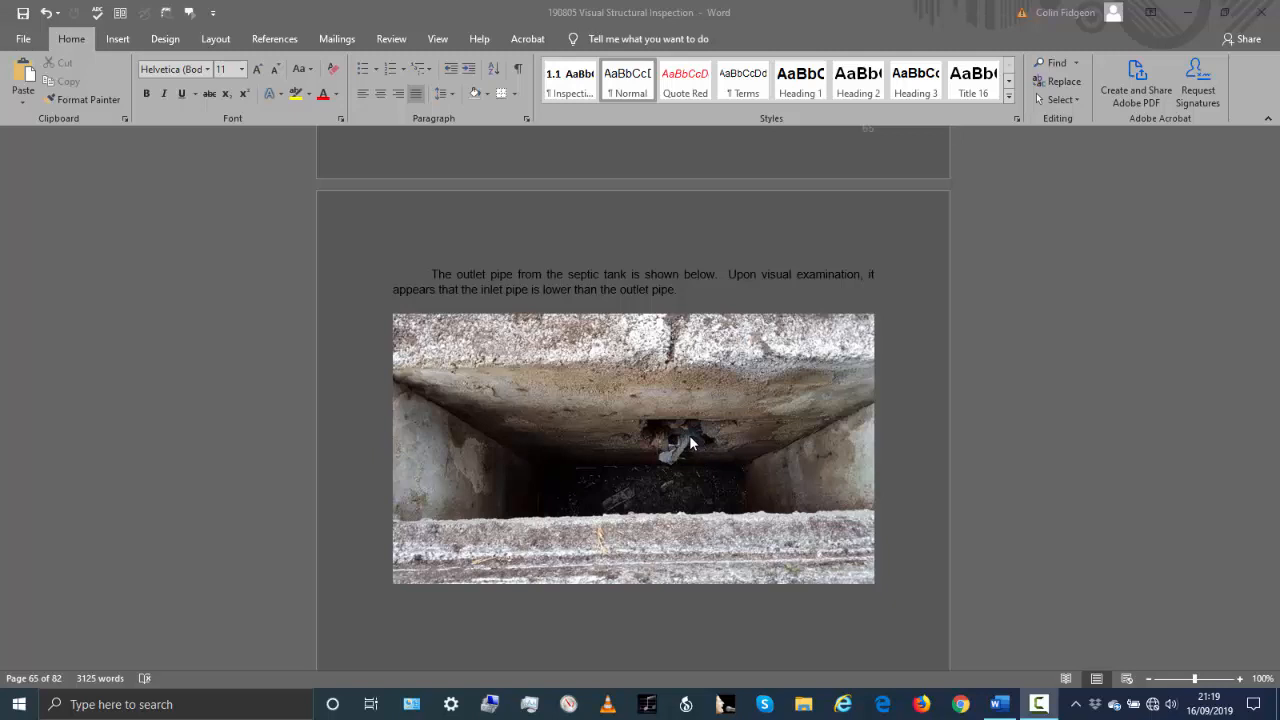
mouse_move(712, 451)
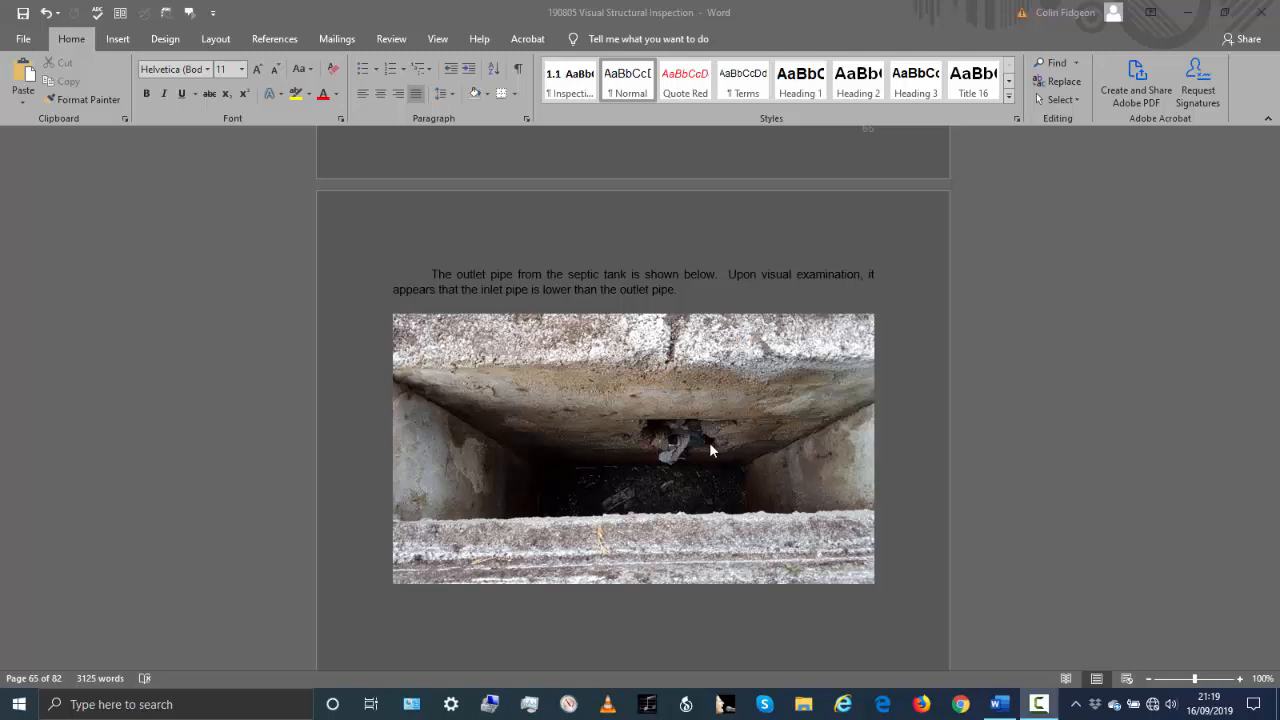
mouse_move(690, 440)
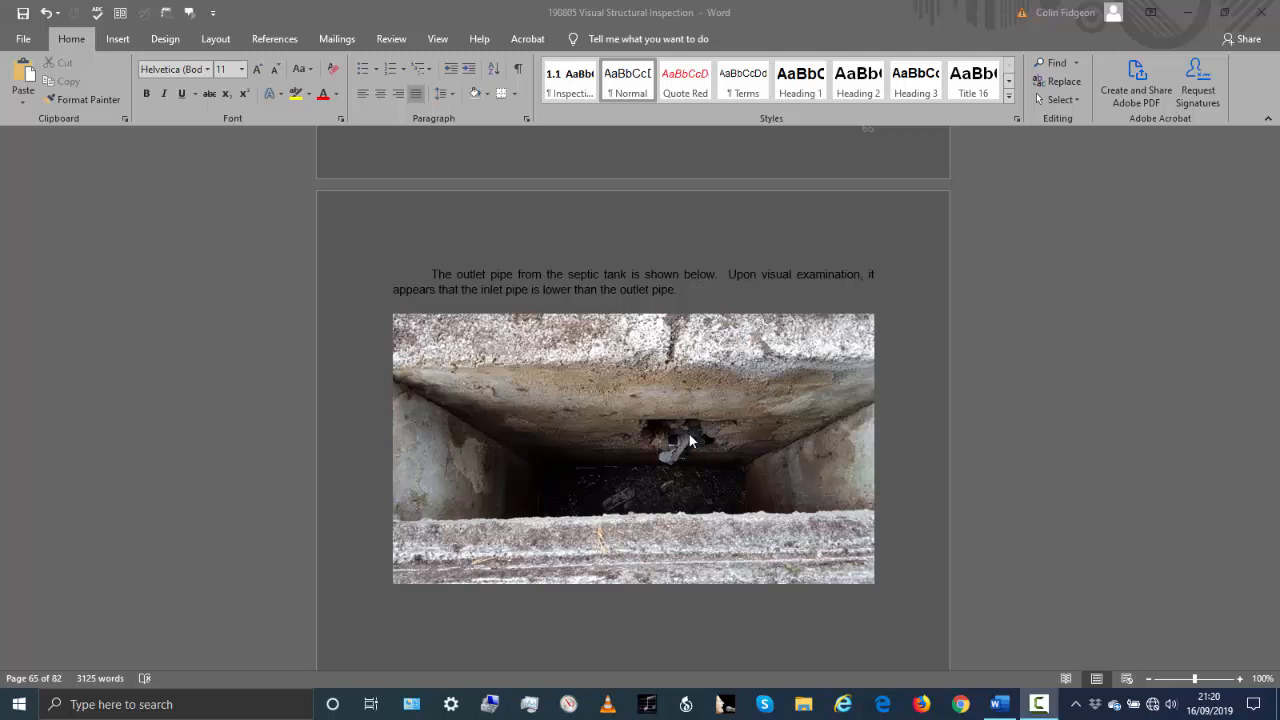
mouse_move(648, 500)
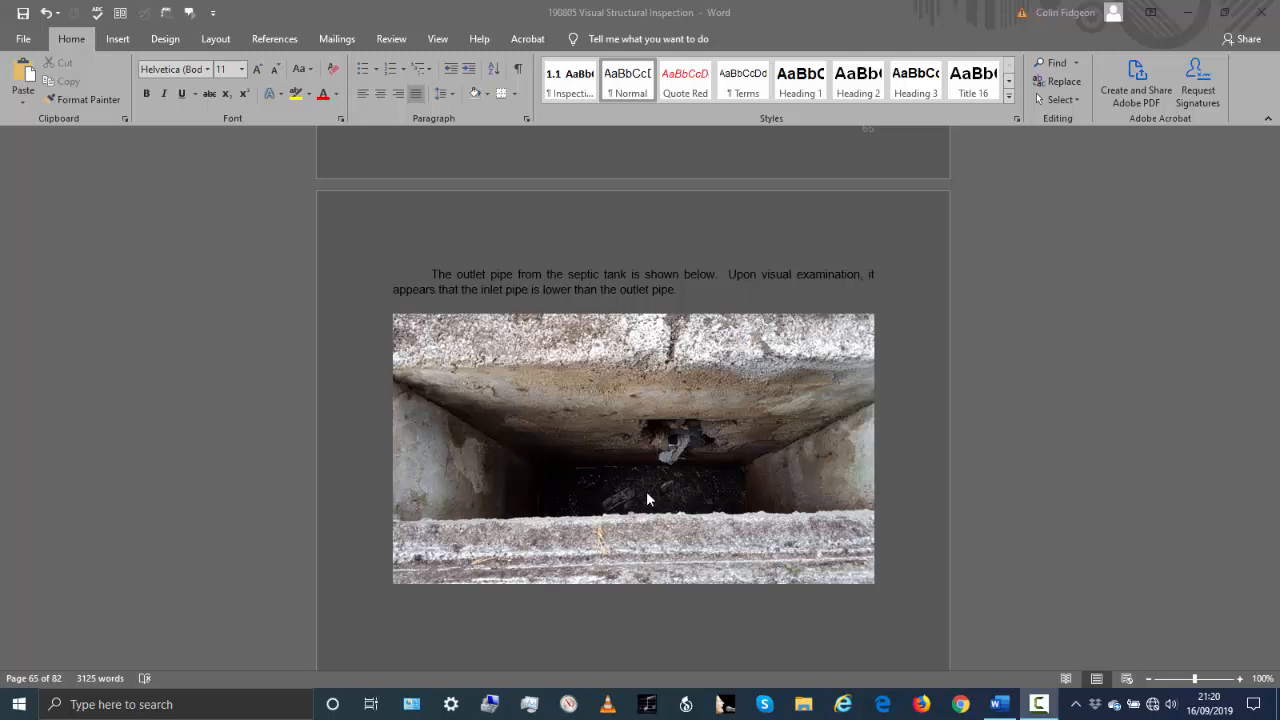
scroll(down, 3)
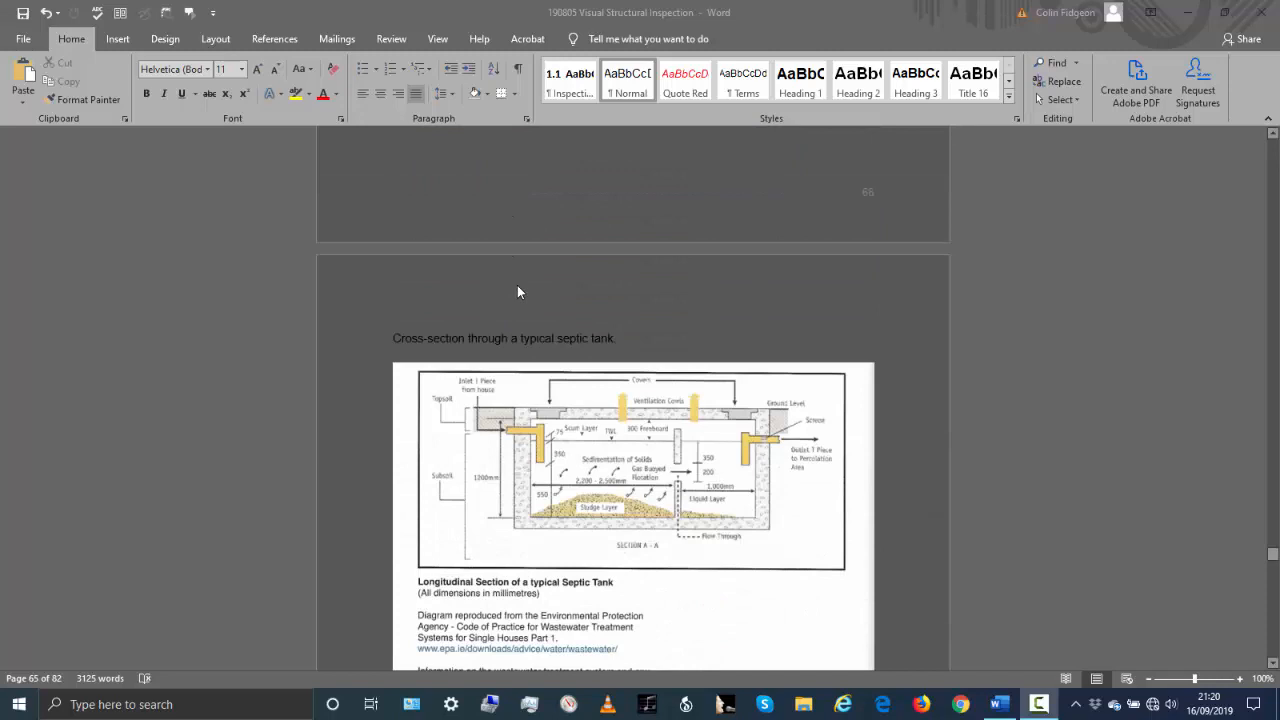
scroll(down, 3)
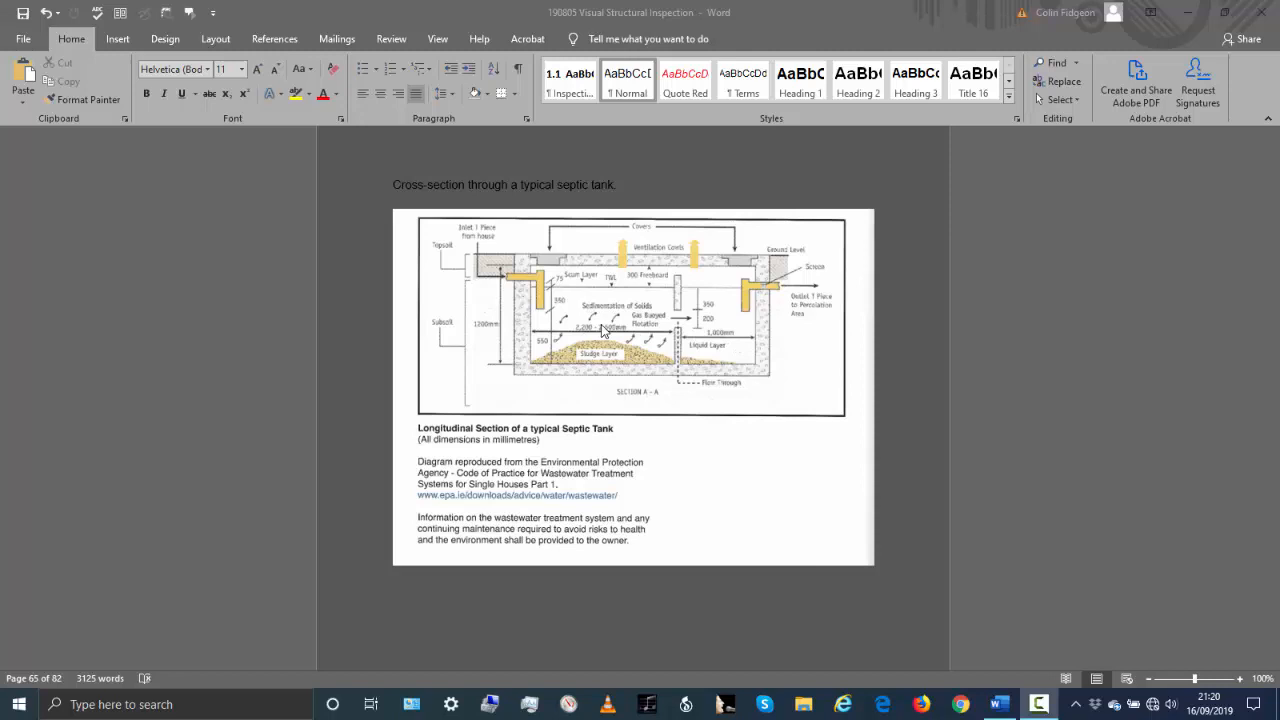
mouse_move(537, 335)
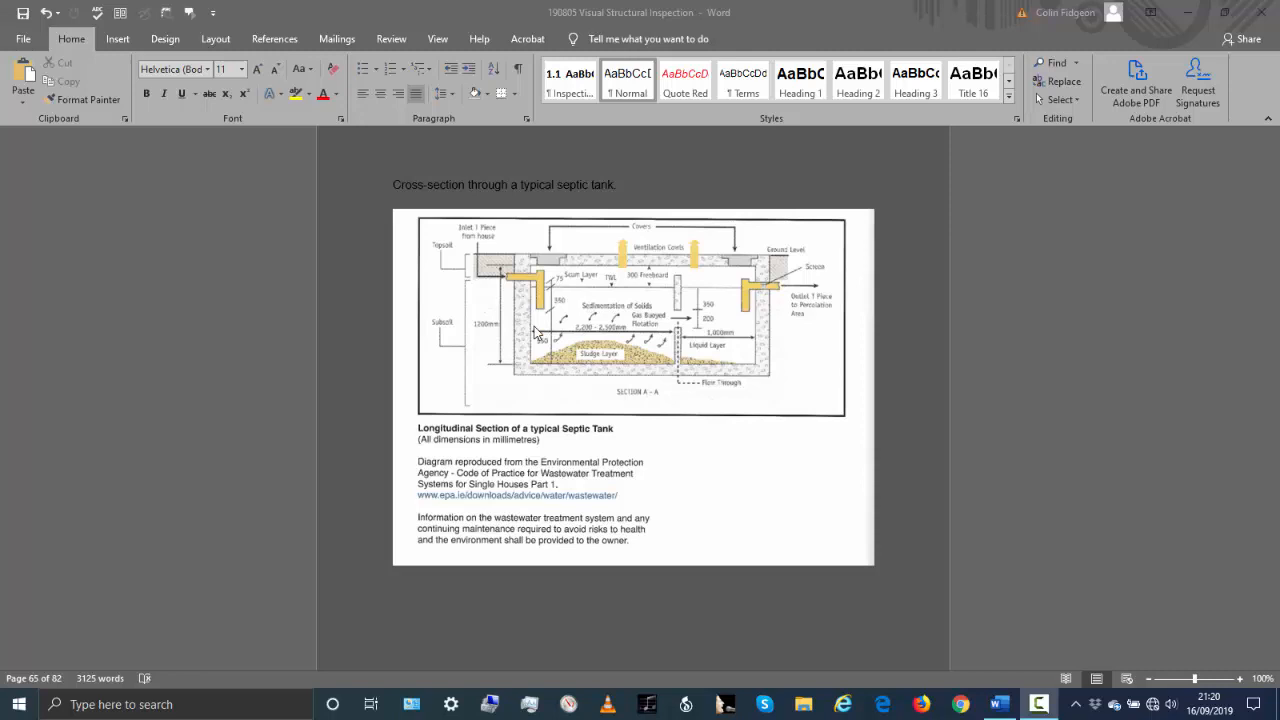
mouse_move(688, 340)
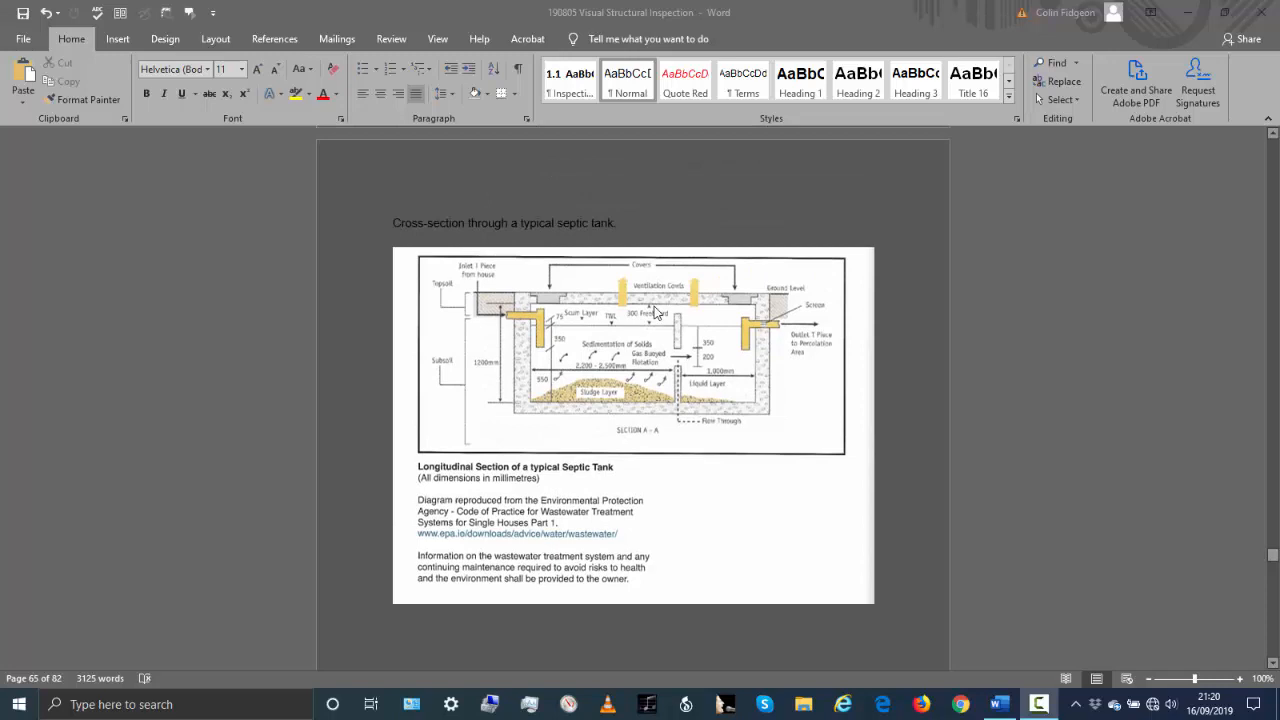
mouse_move(653, 387)
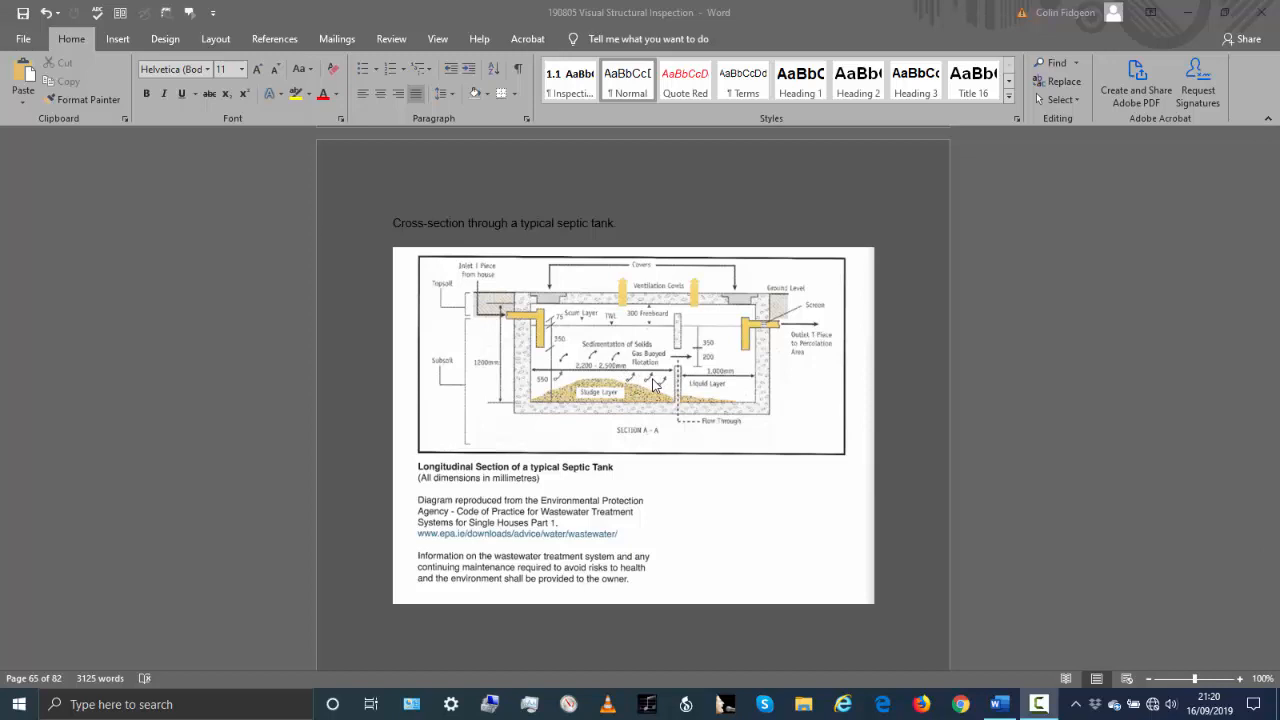
scroll(down, 3)
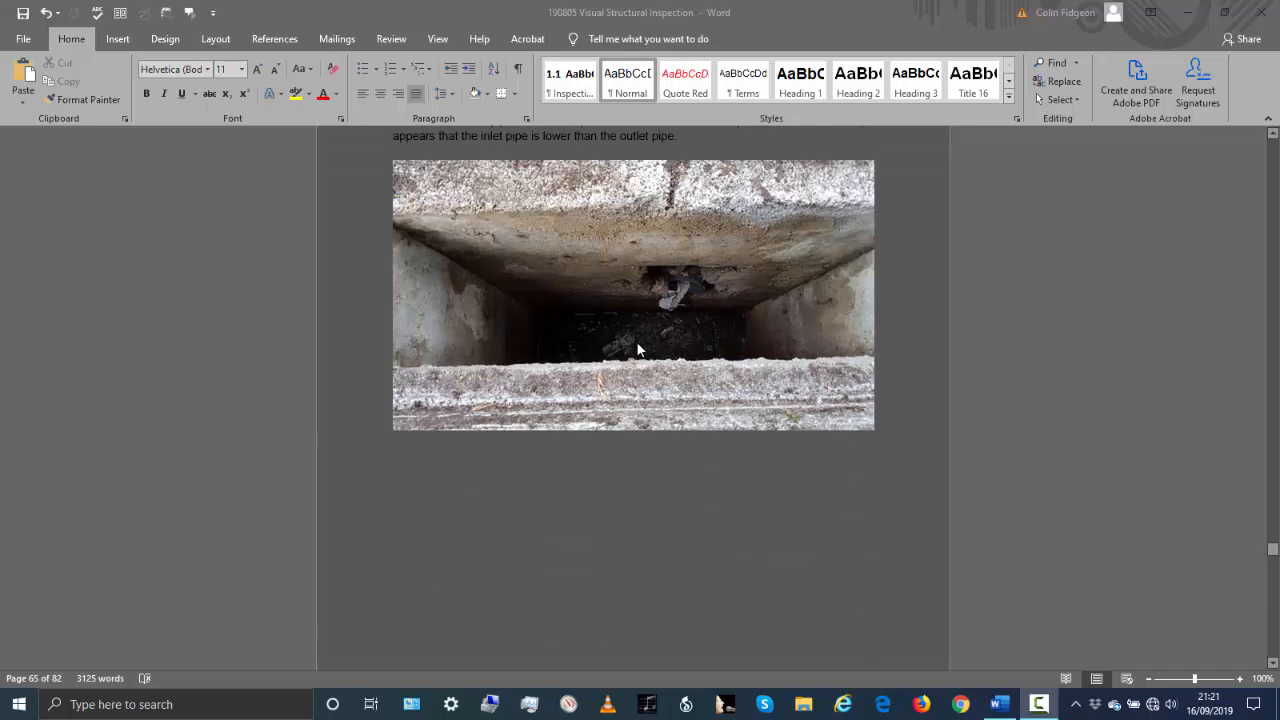
mouse_move(490, 338)
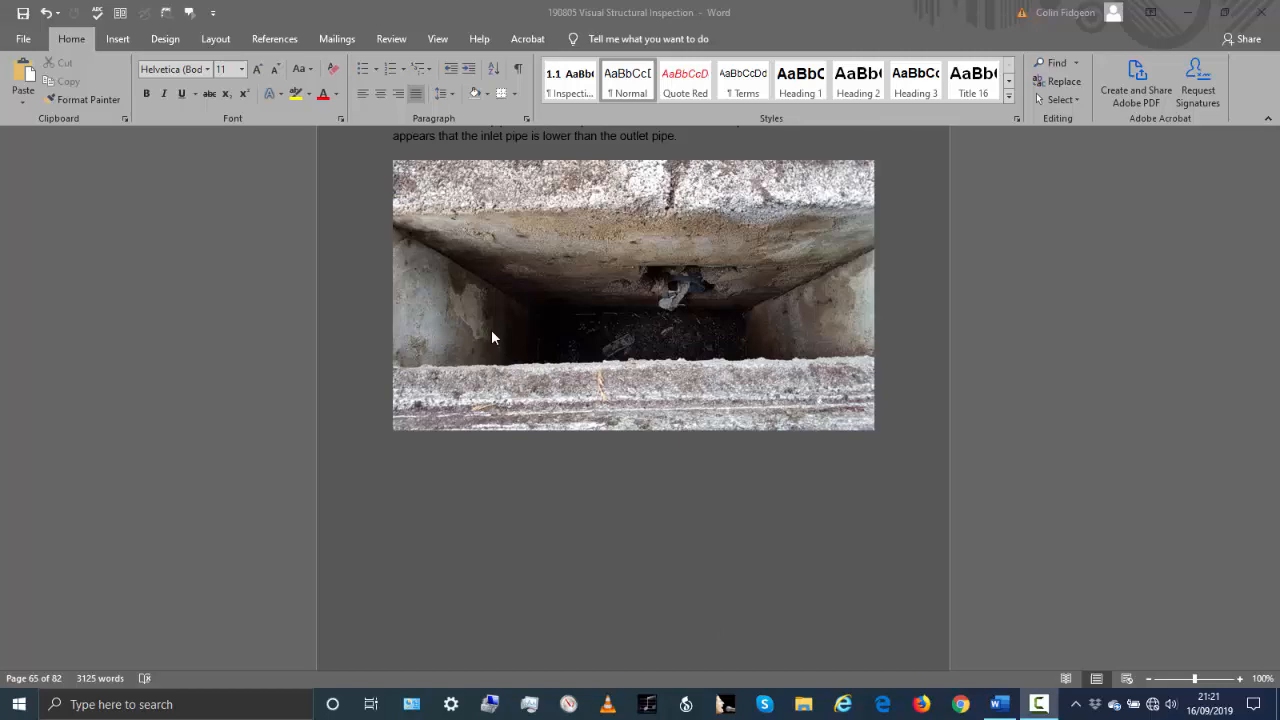
scroll(down, 3)
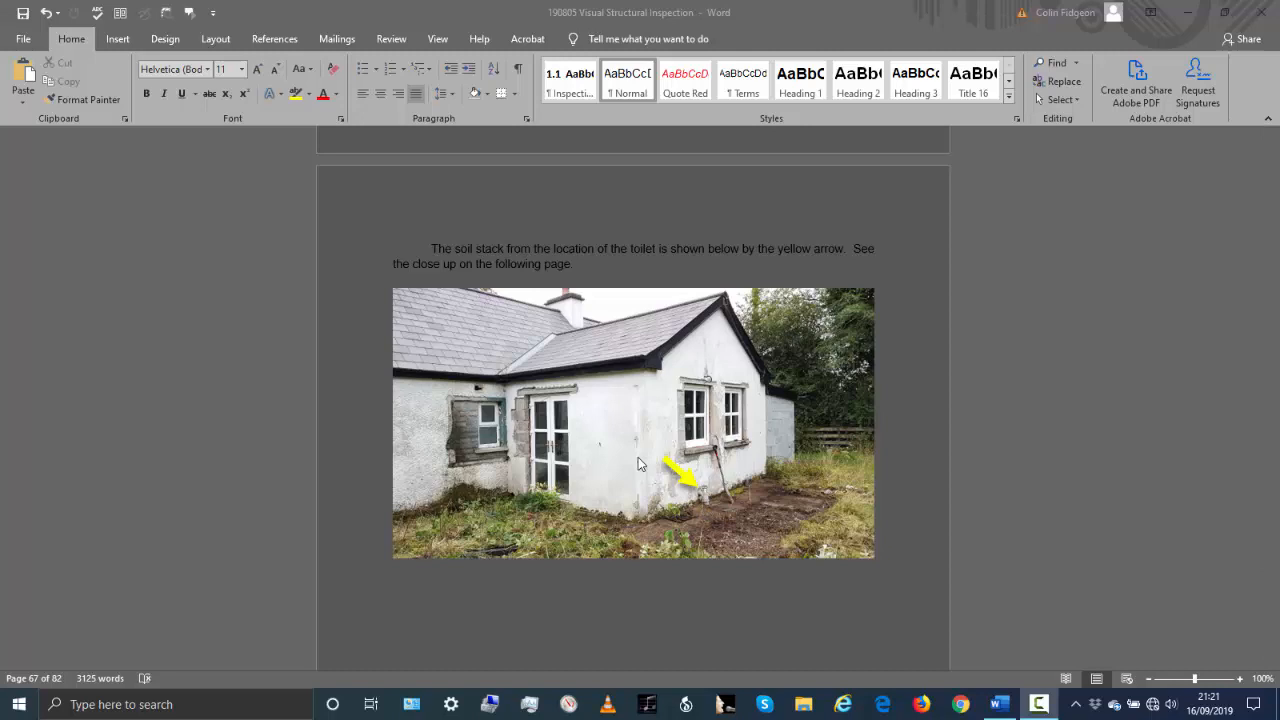
scroll(down, 3)
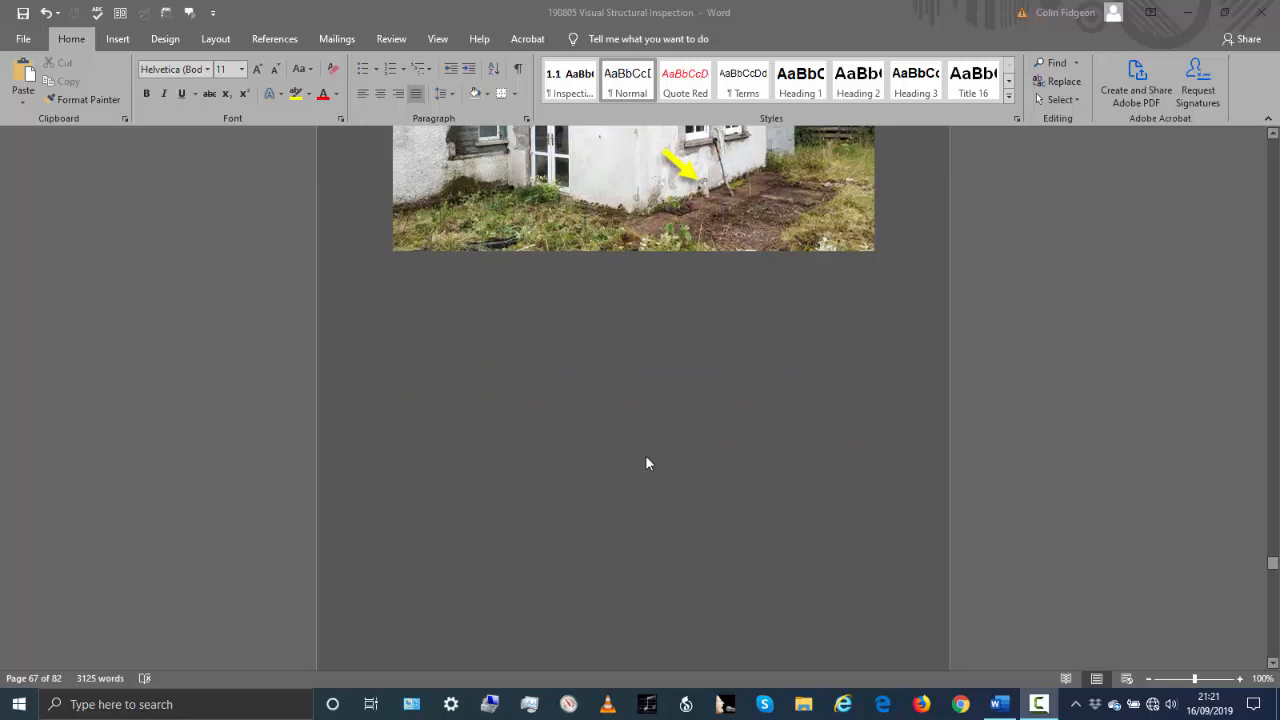
scroll(down, 3)
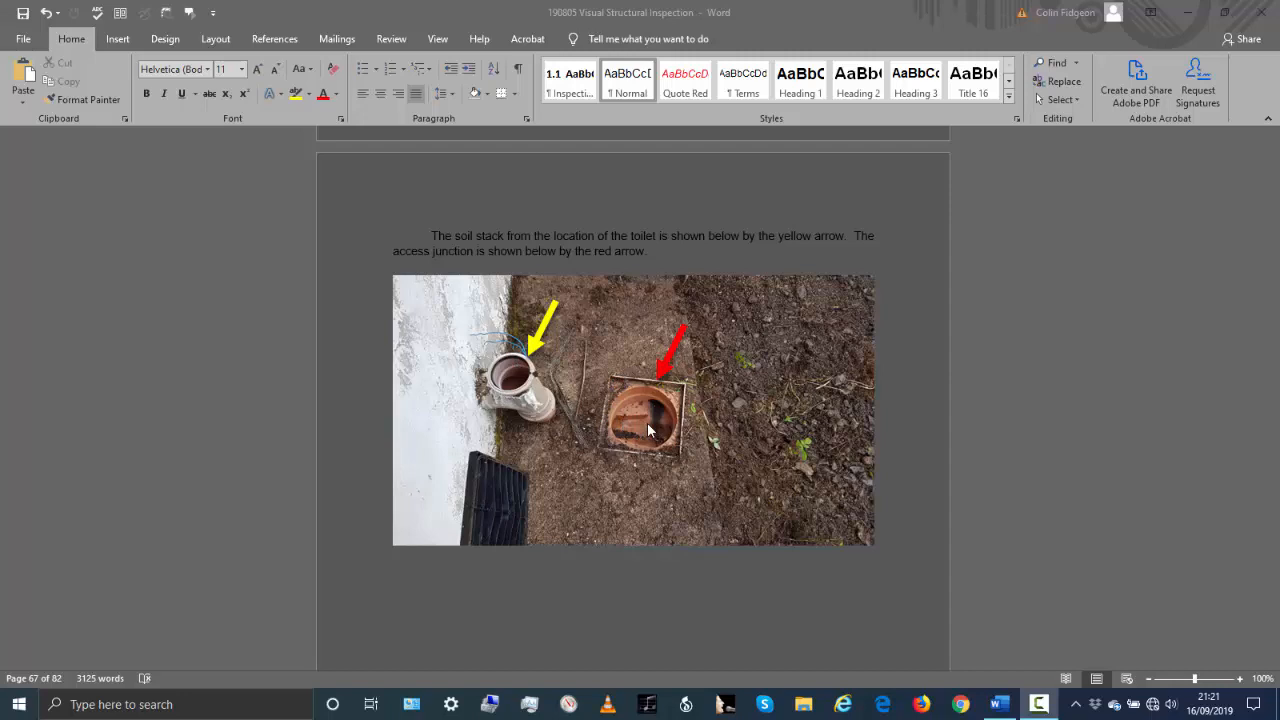
mouse_move(358, 380)
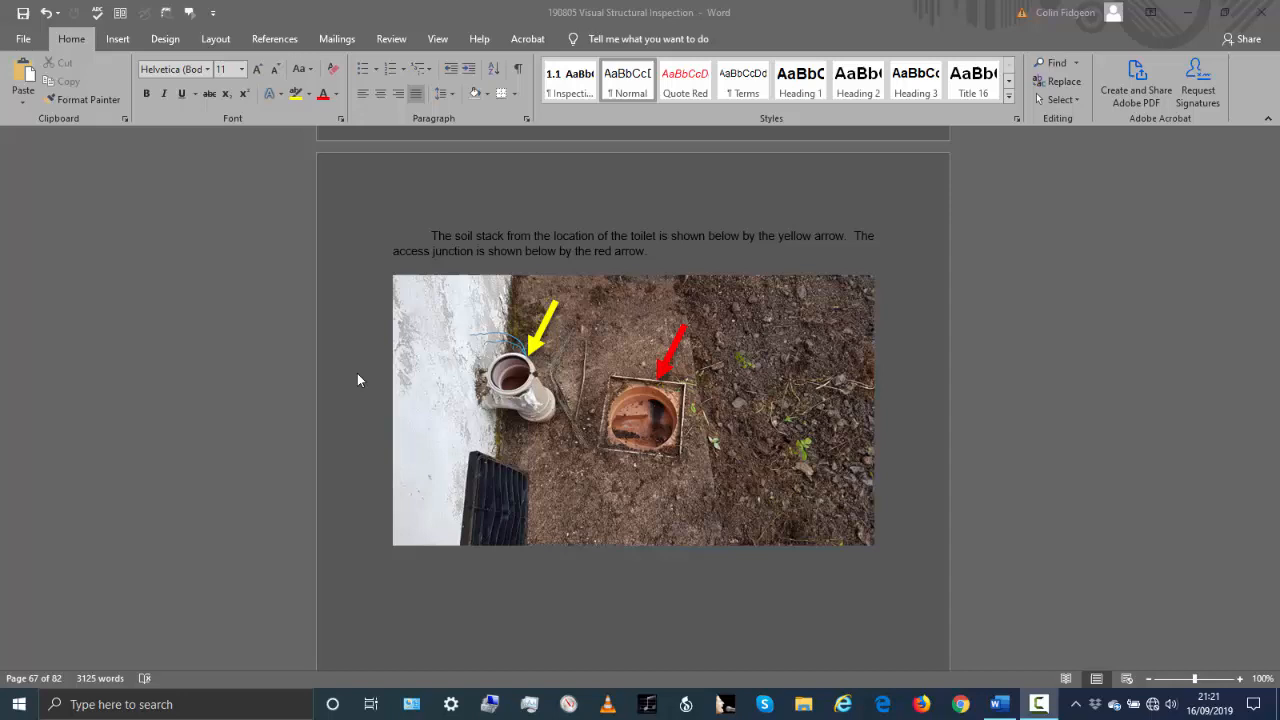
scroll(down, 3)
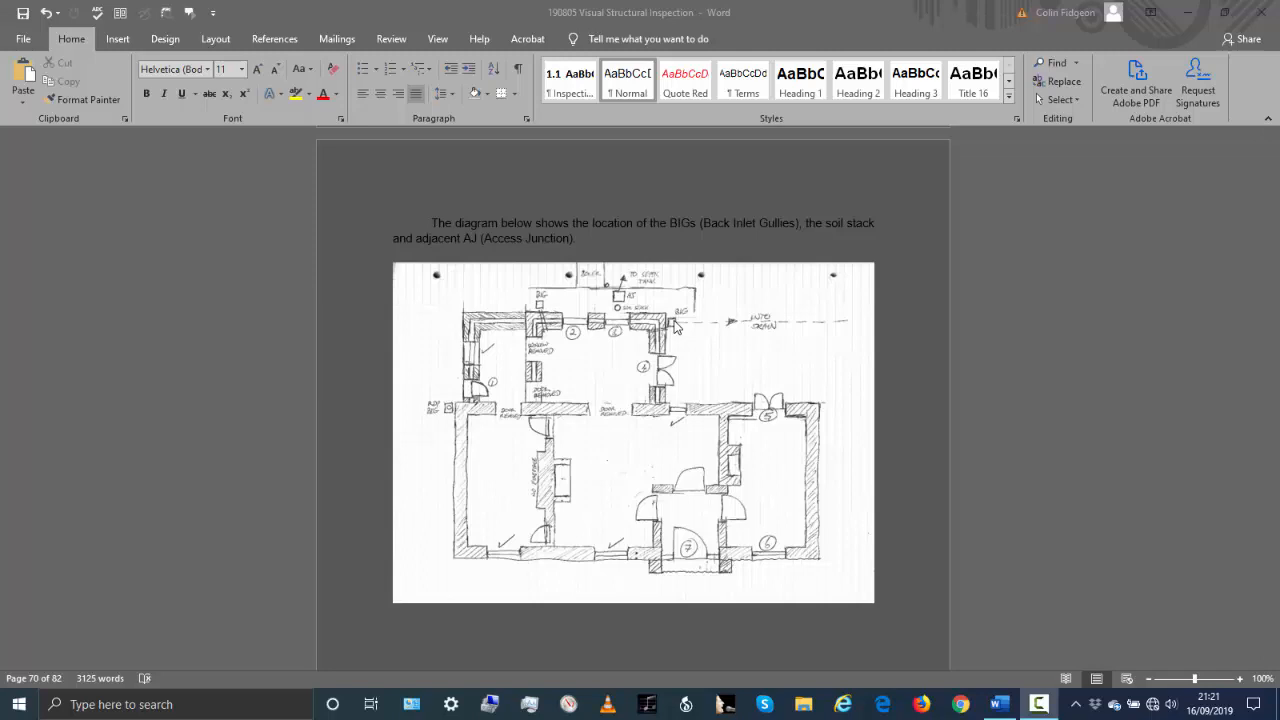
mouse_move(543, 307)
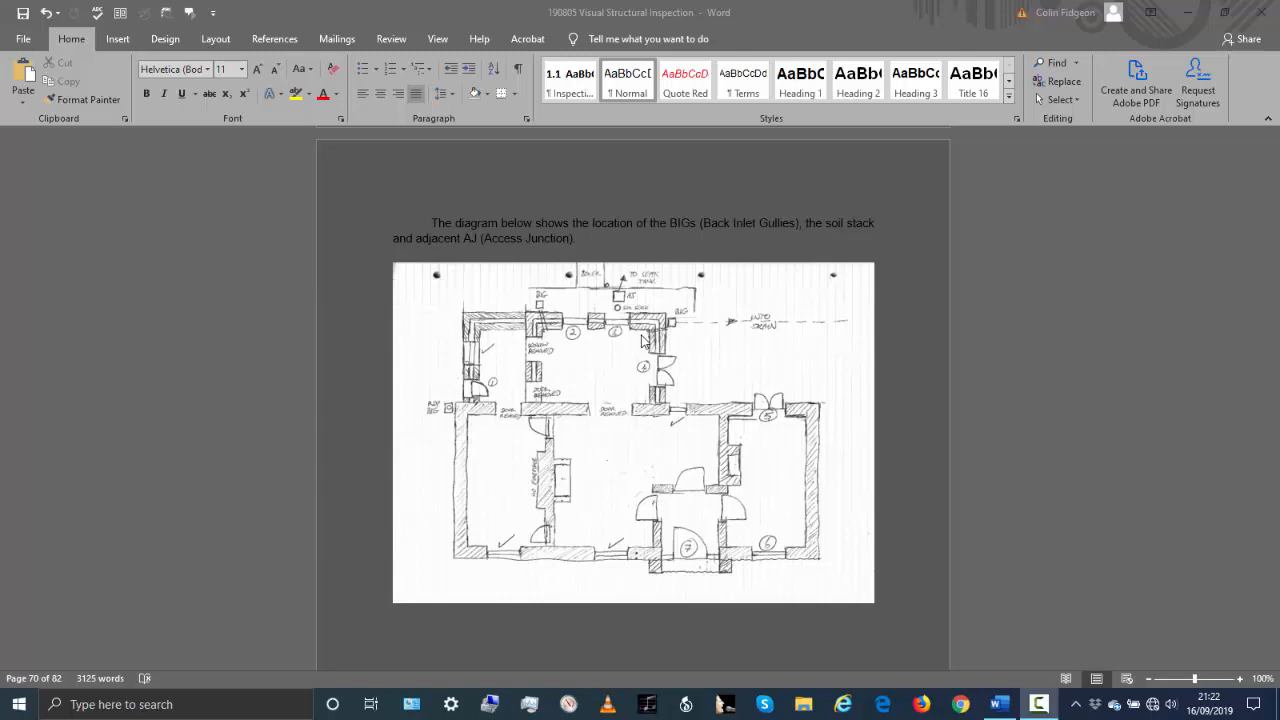
mouse_move(585, 338)
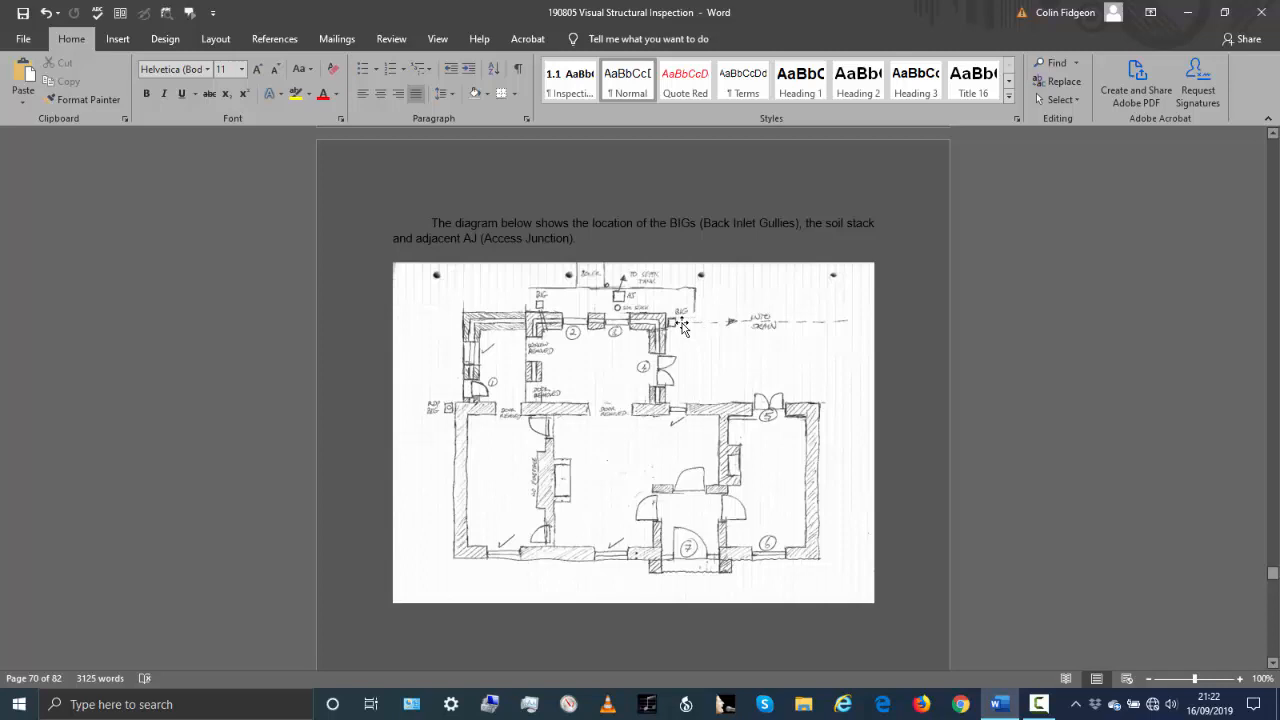
mouse_move(857, 344)
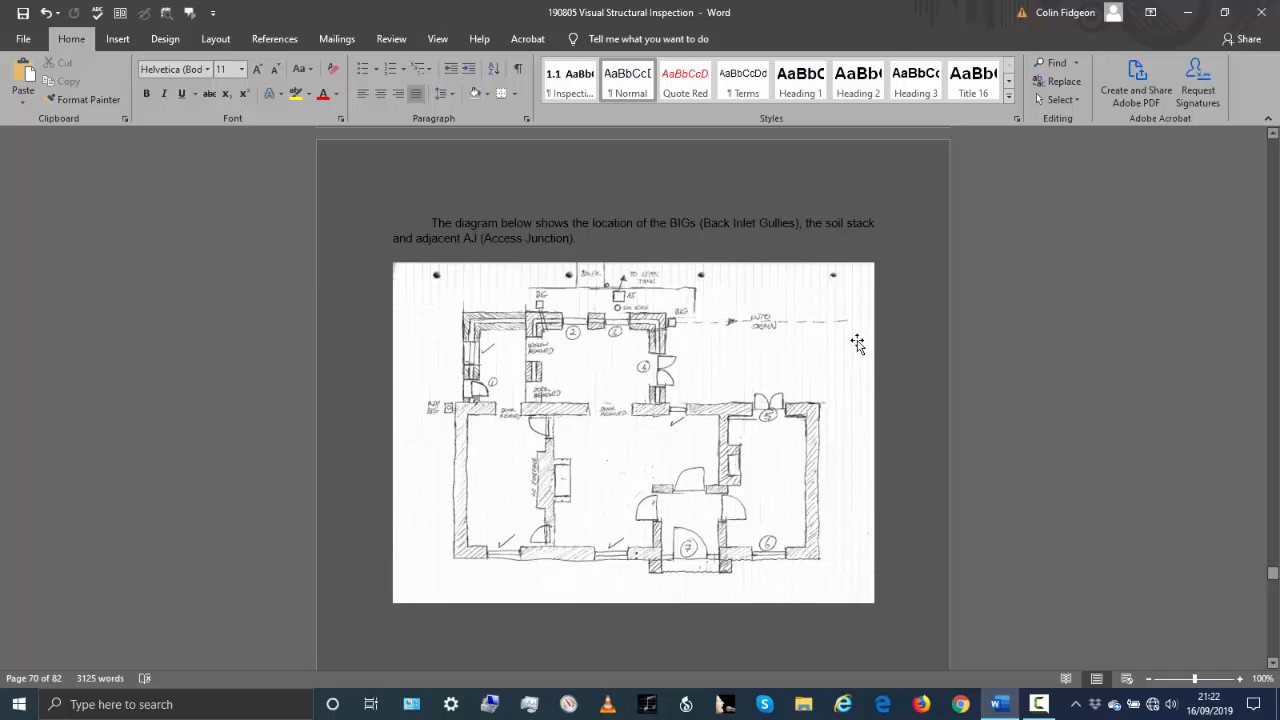
mouse_move(675, 322)
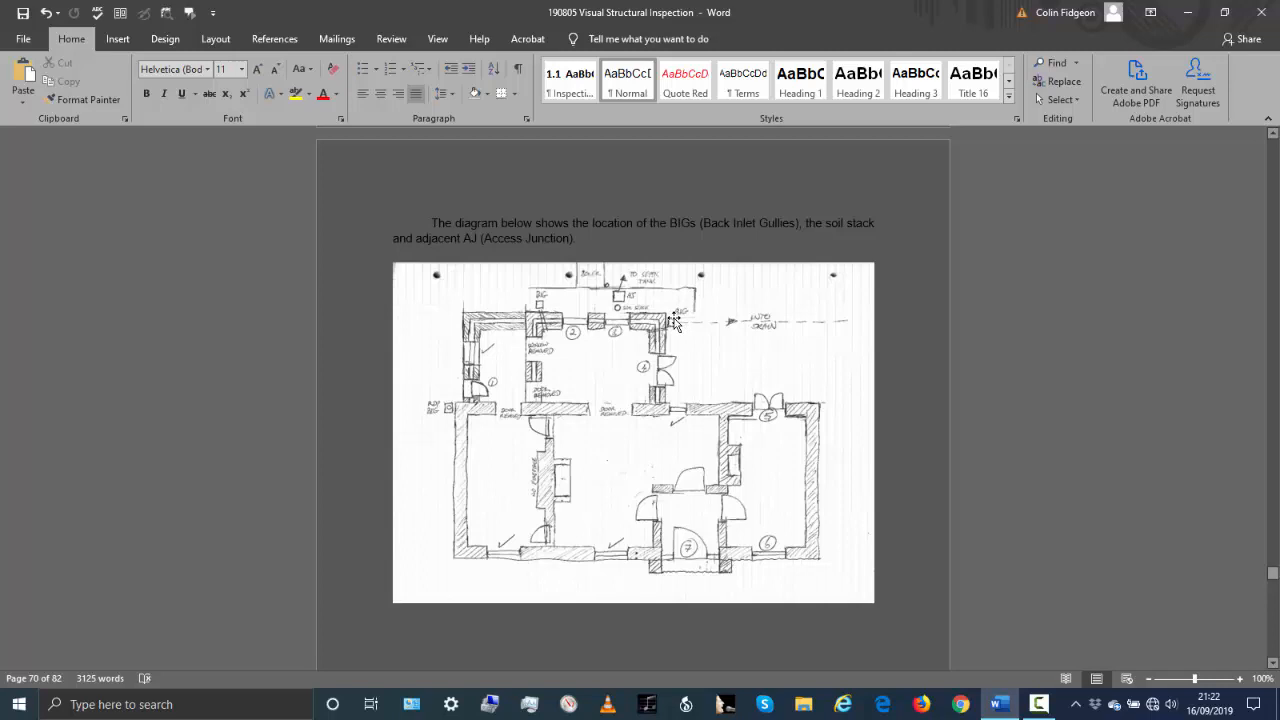
mouse_move(468, 560)
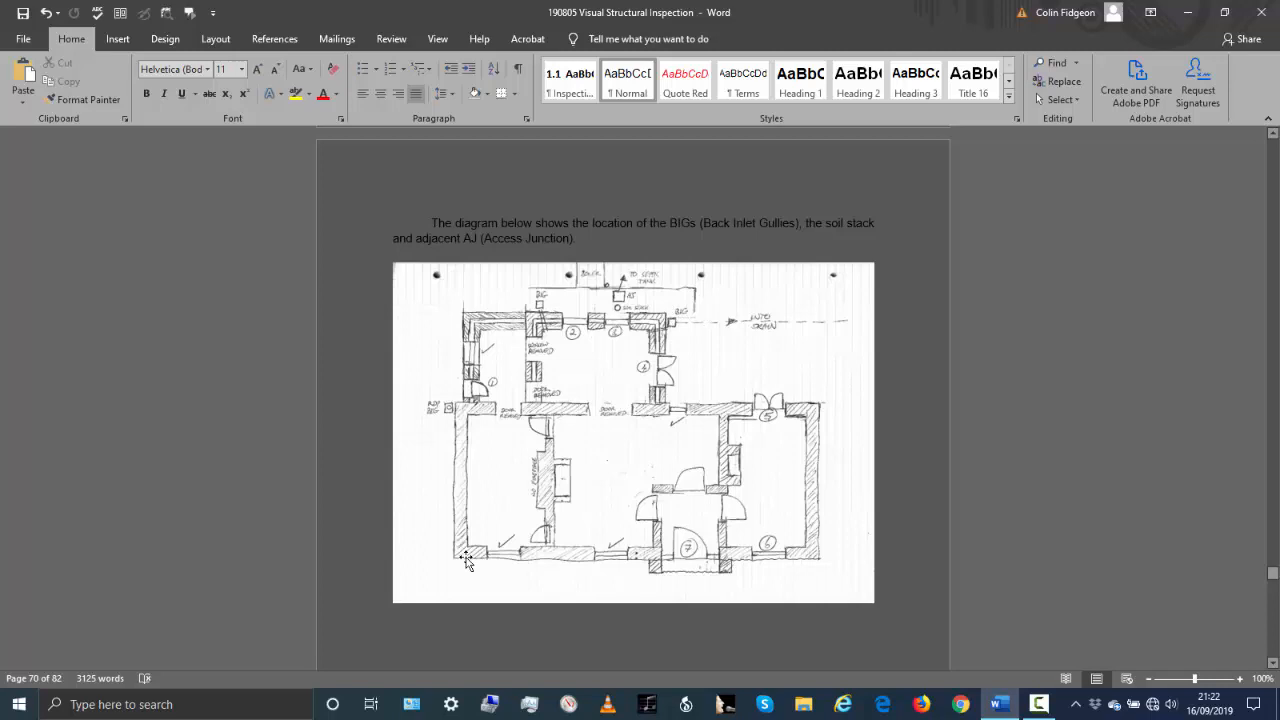
mouse_move(607, 463)
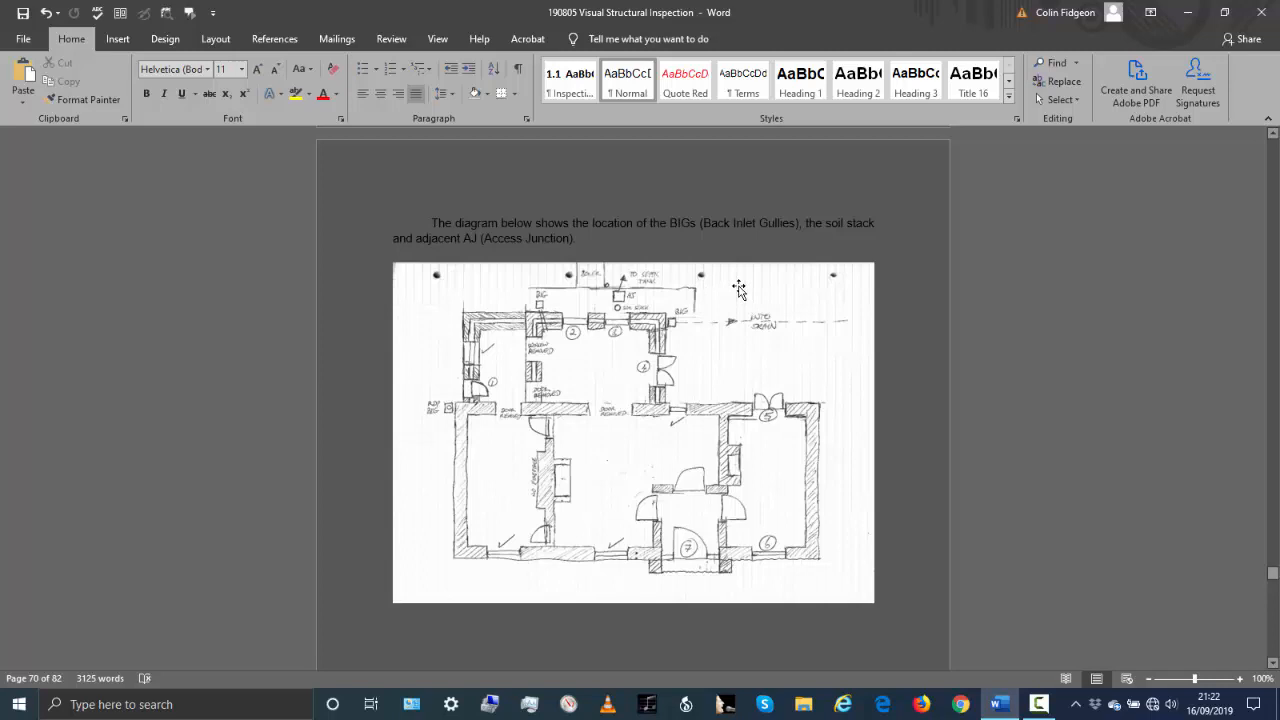
mouse_move(503, 477)
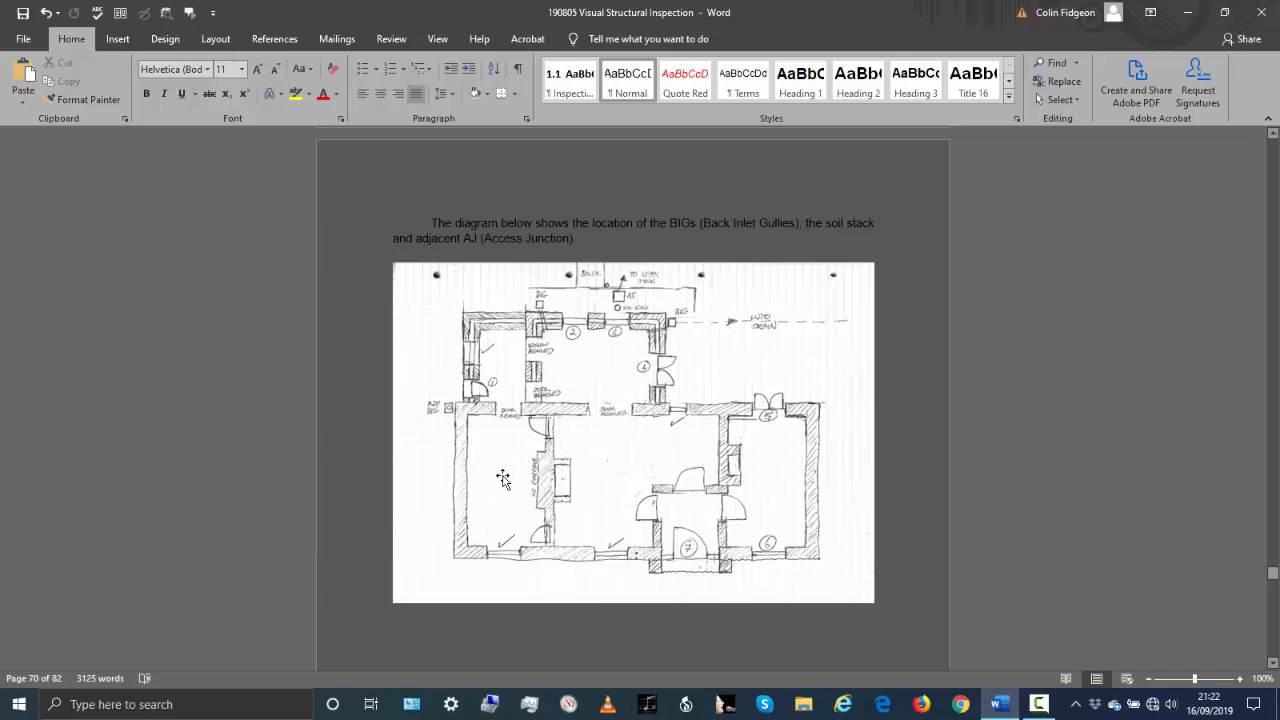
mouse_move(565, 303)
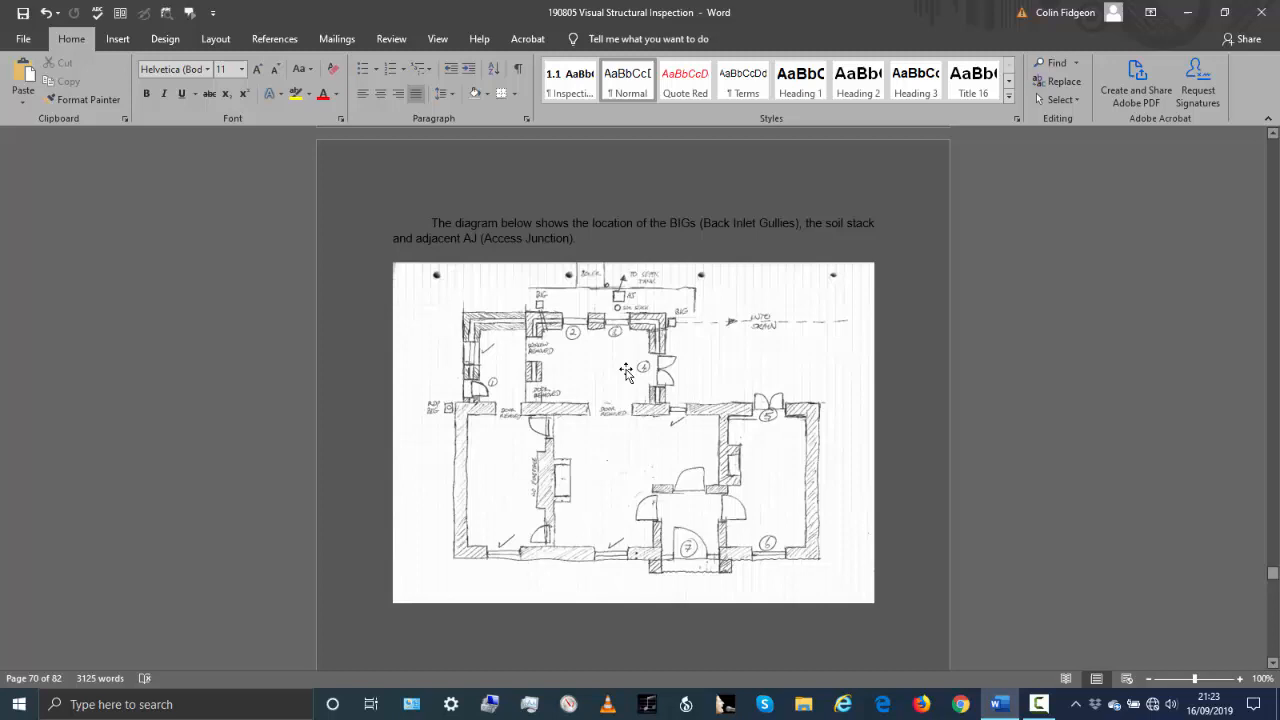
mouse_move(775, 313)
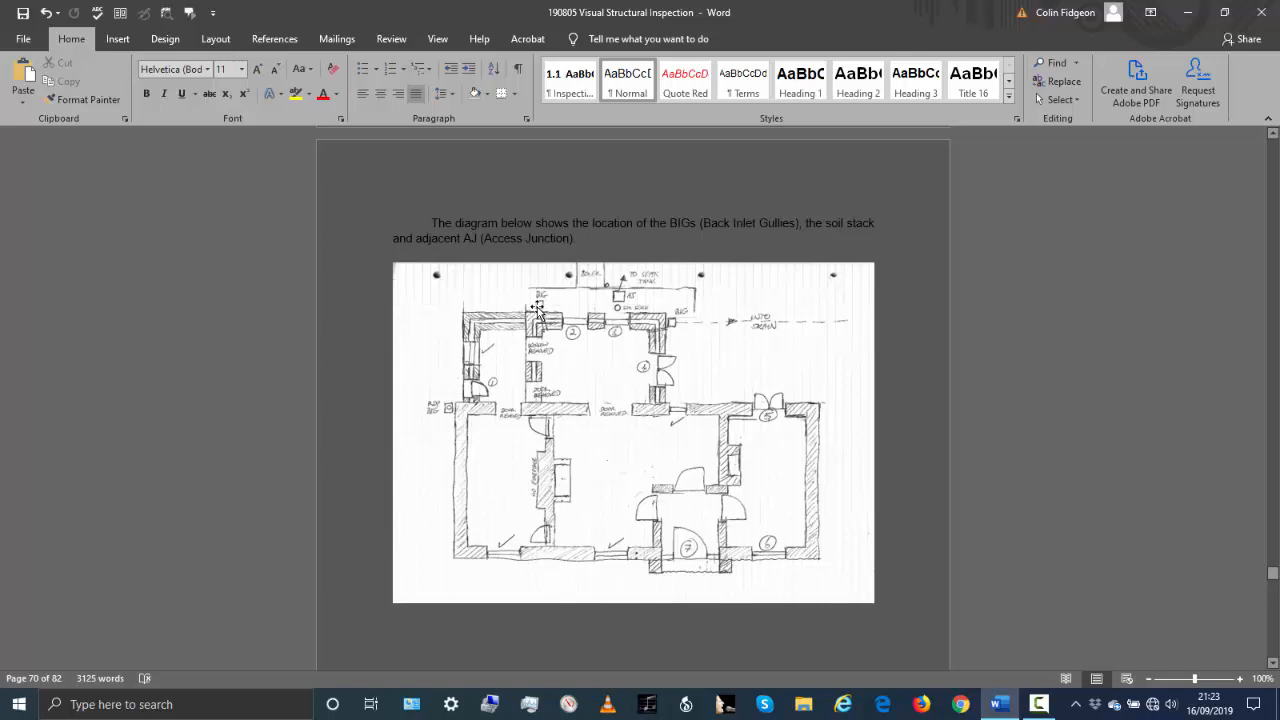
mouse_move(545, 330)
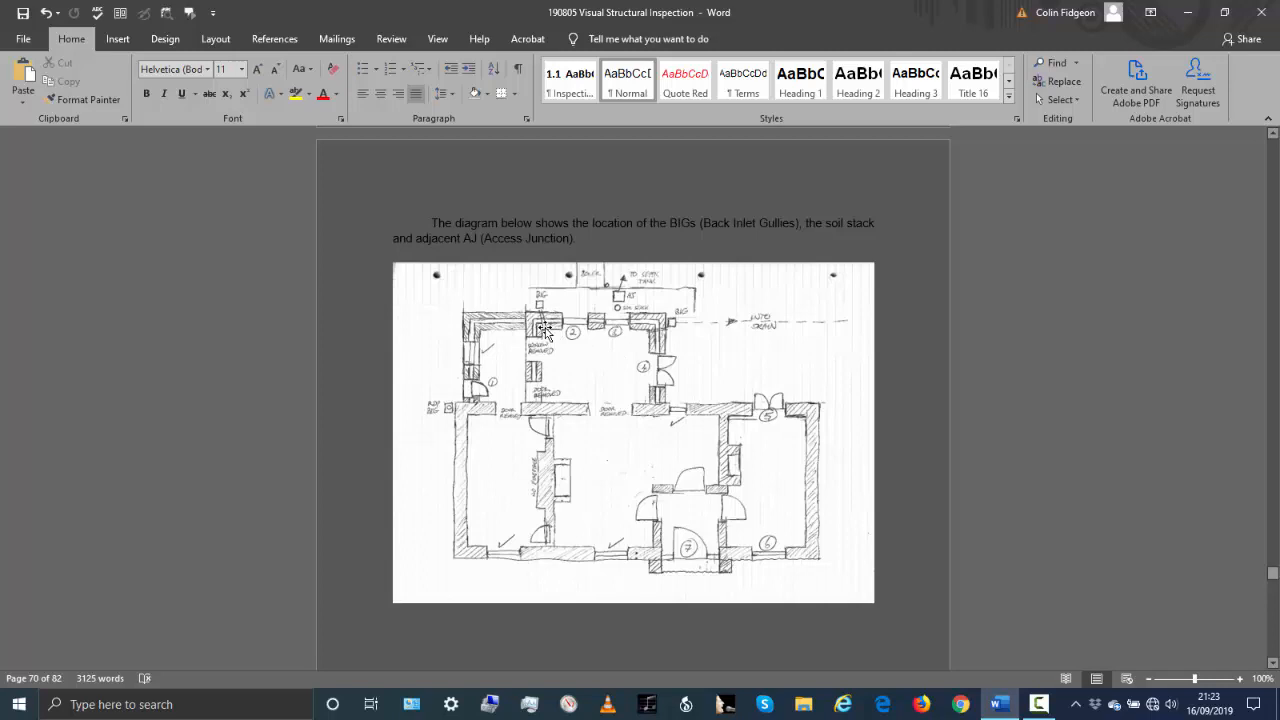
mouse_move(675, 322)
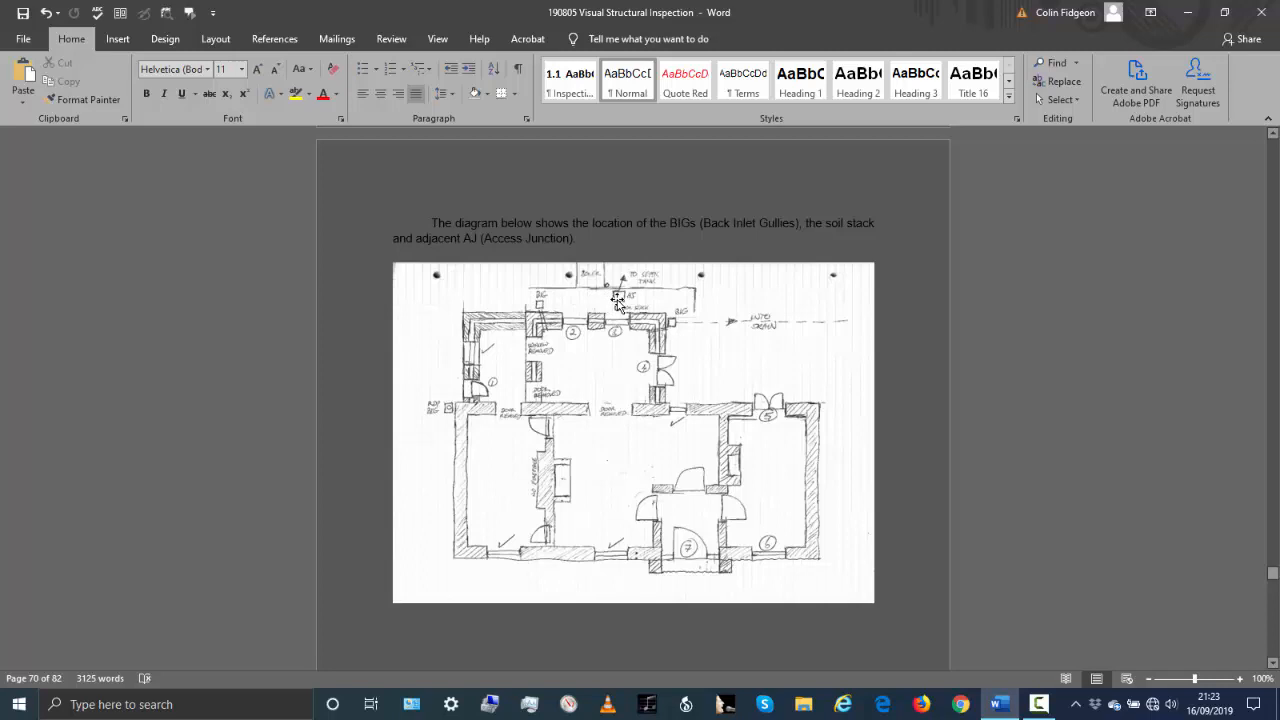
mouse_move(668, 332)
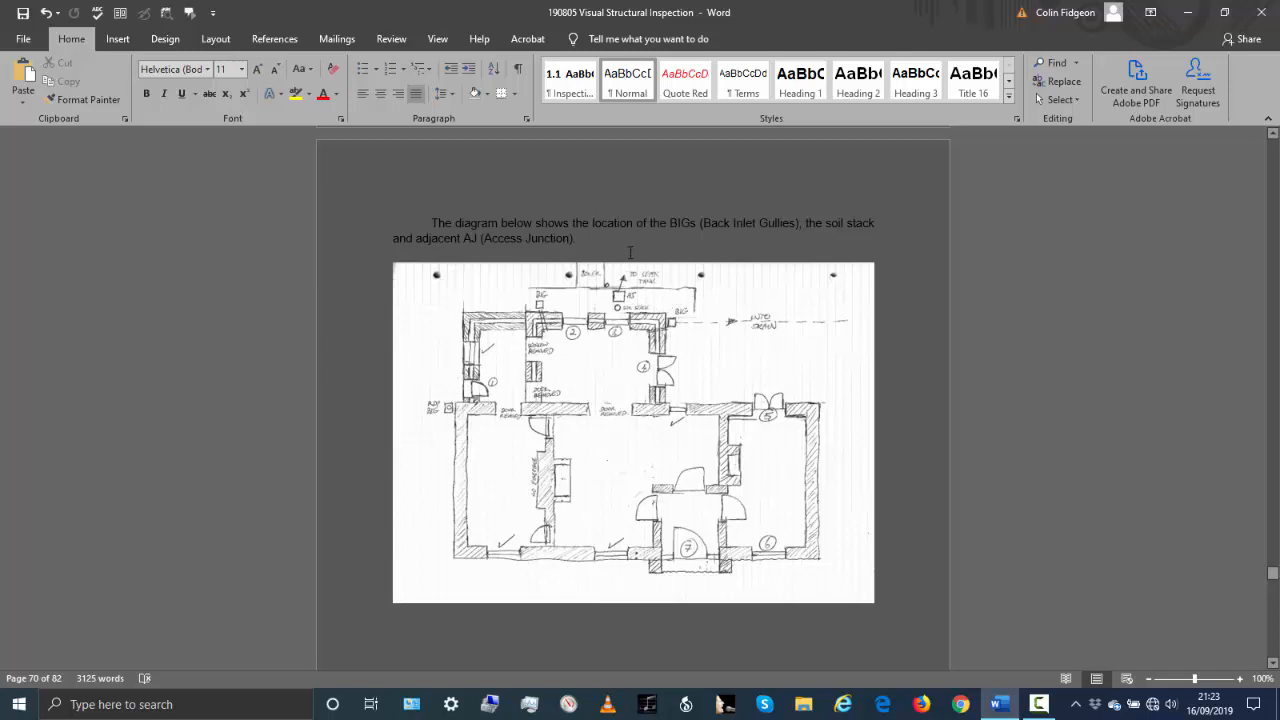
mouse_move(450, 410)
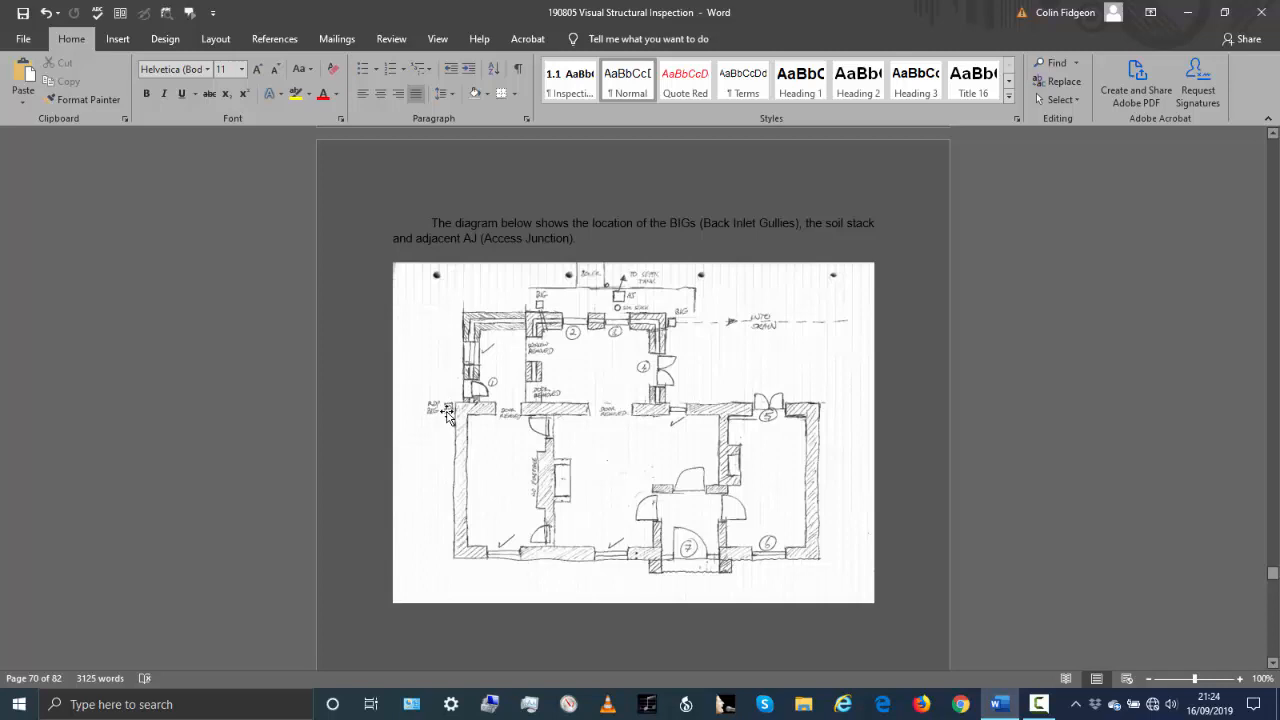
mouse_move(515, 400)
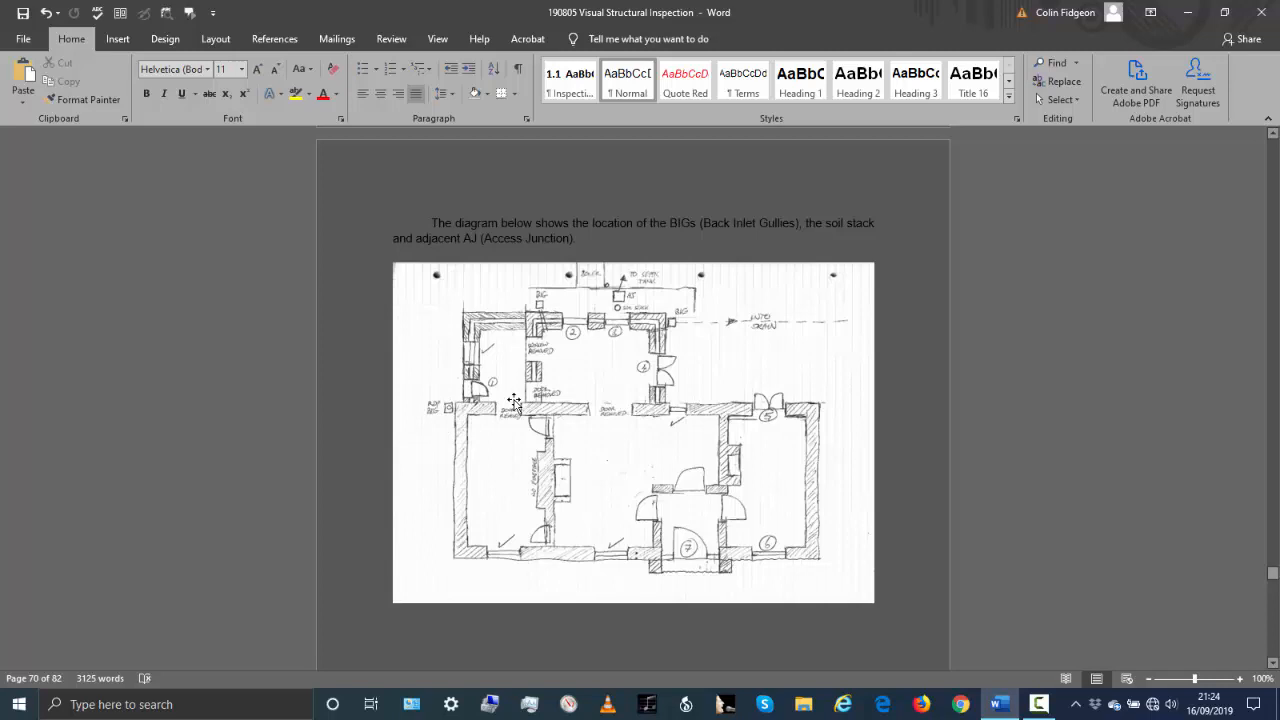
scroll(down, 3)
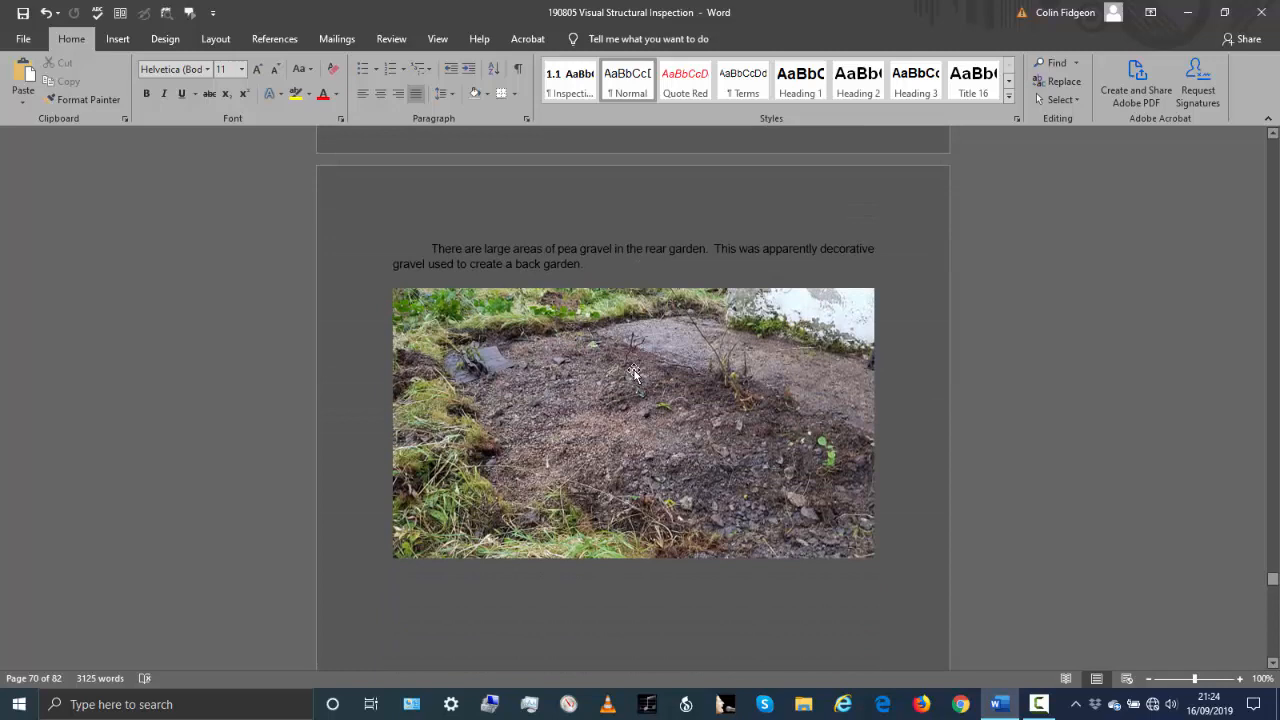
mouse_move(585, 430)
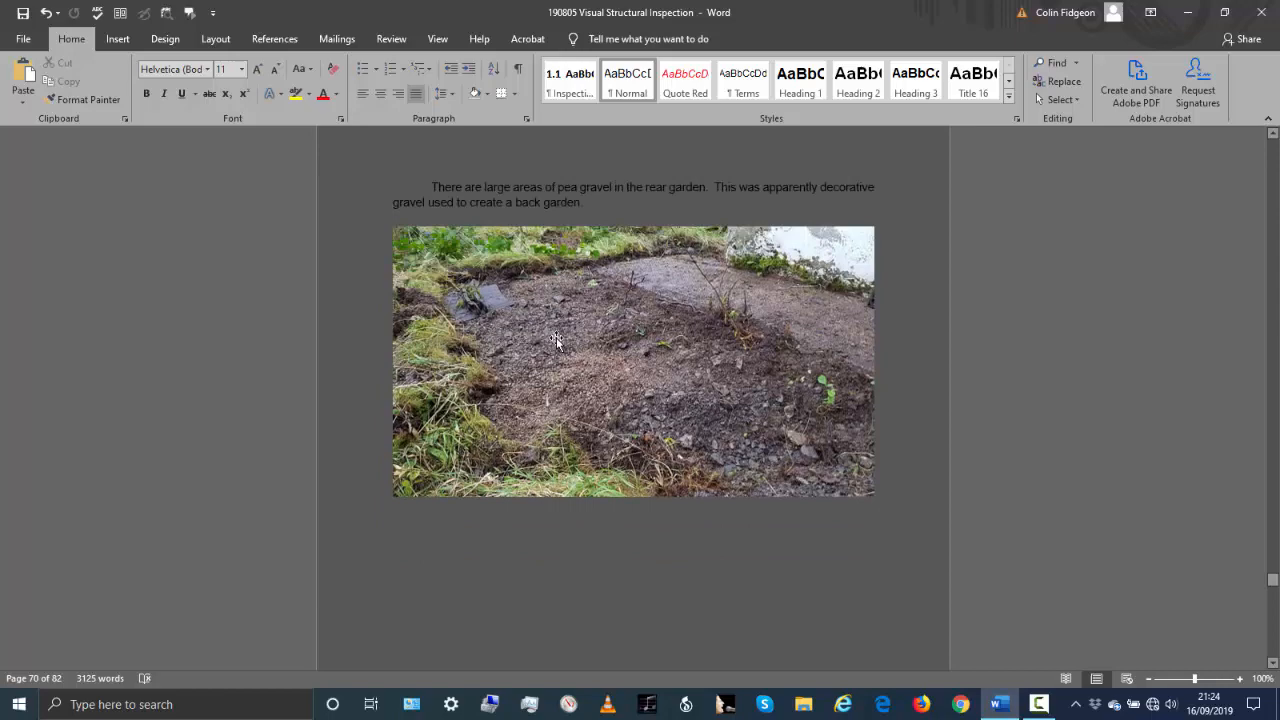
scroll(down, 3)
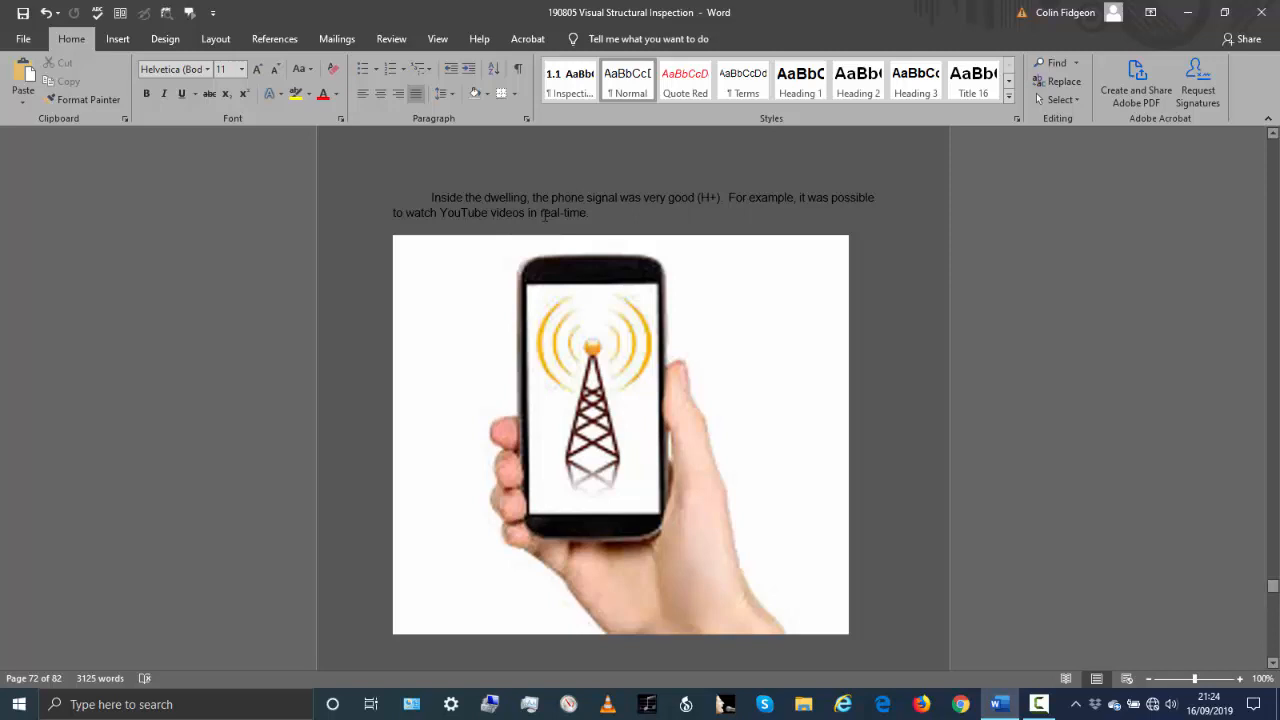
scroll(down, 3)
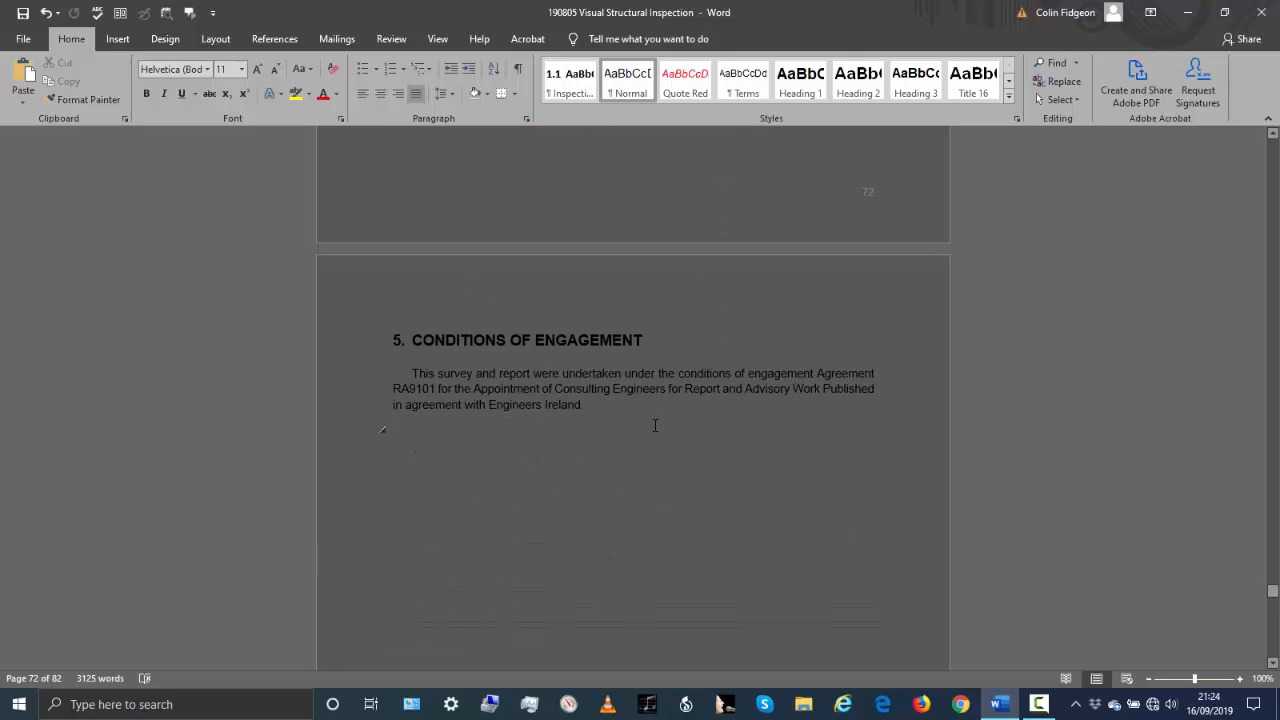
scroll(down, 3)
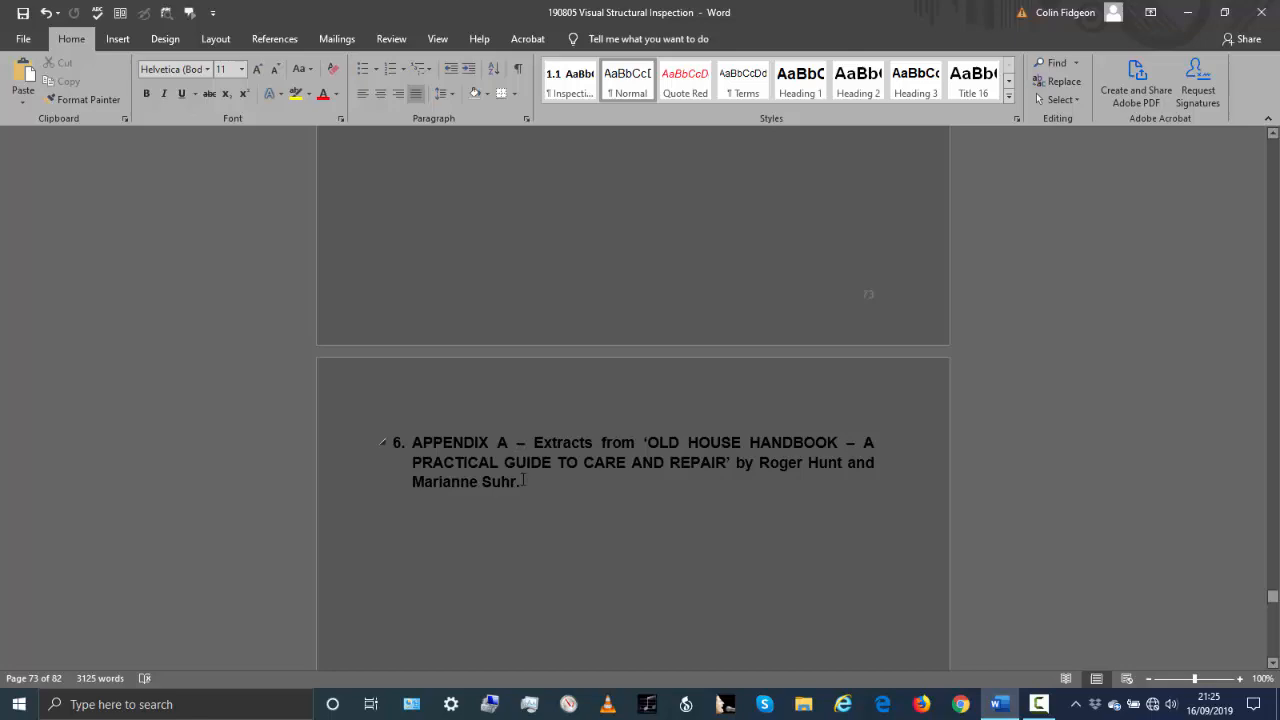
scroll(down, 3)
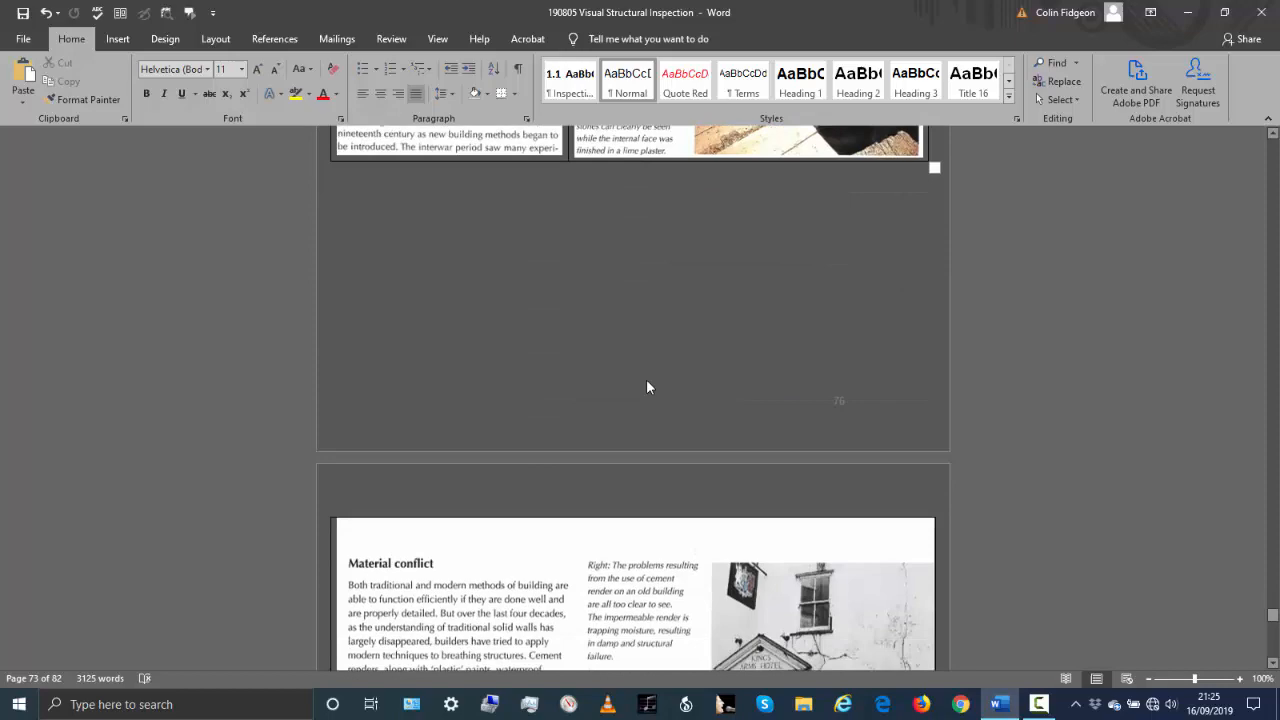
scroll(down, 3)
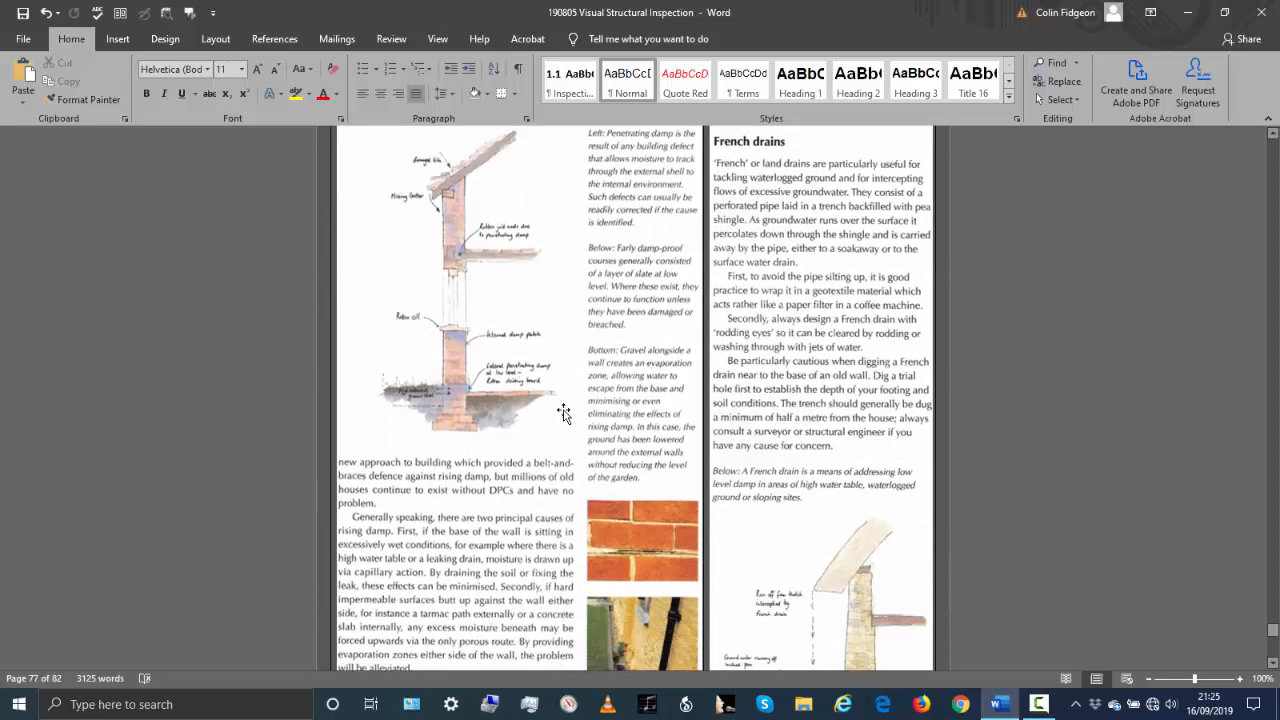
scroll(down, 3)
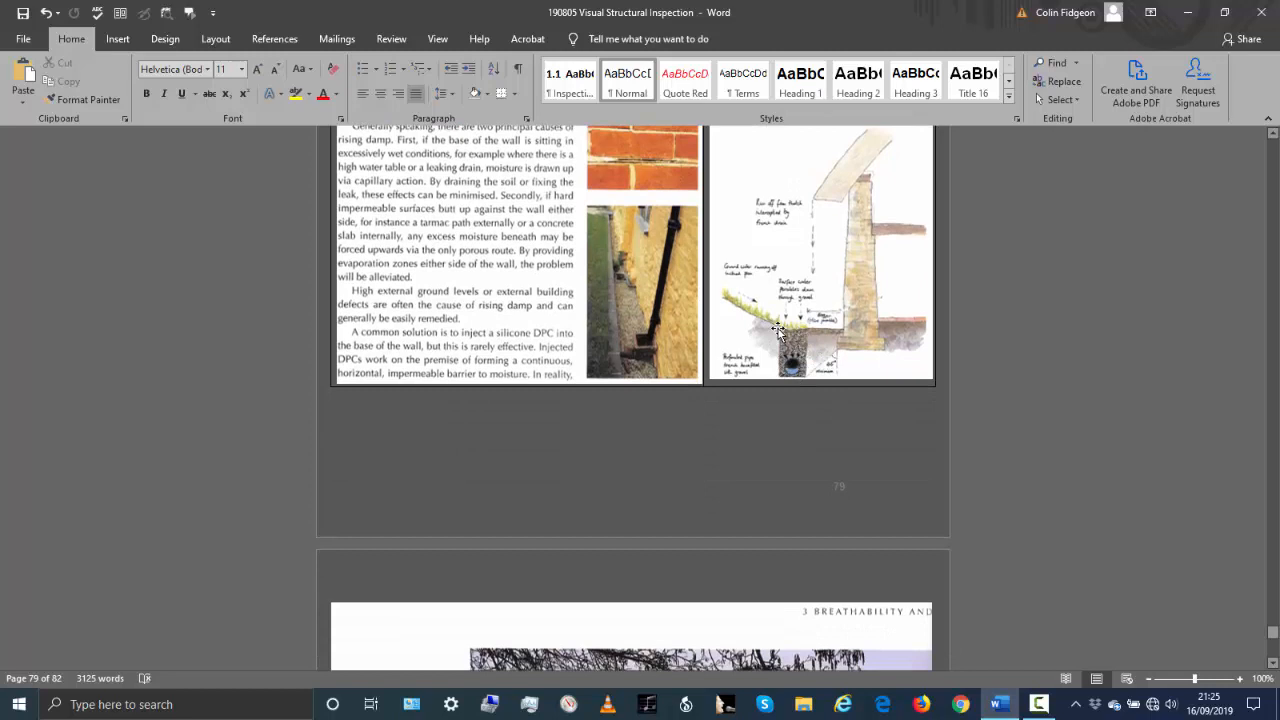